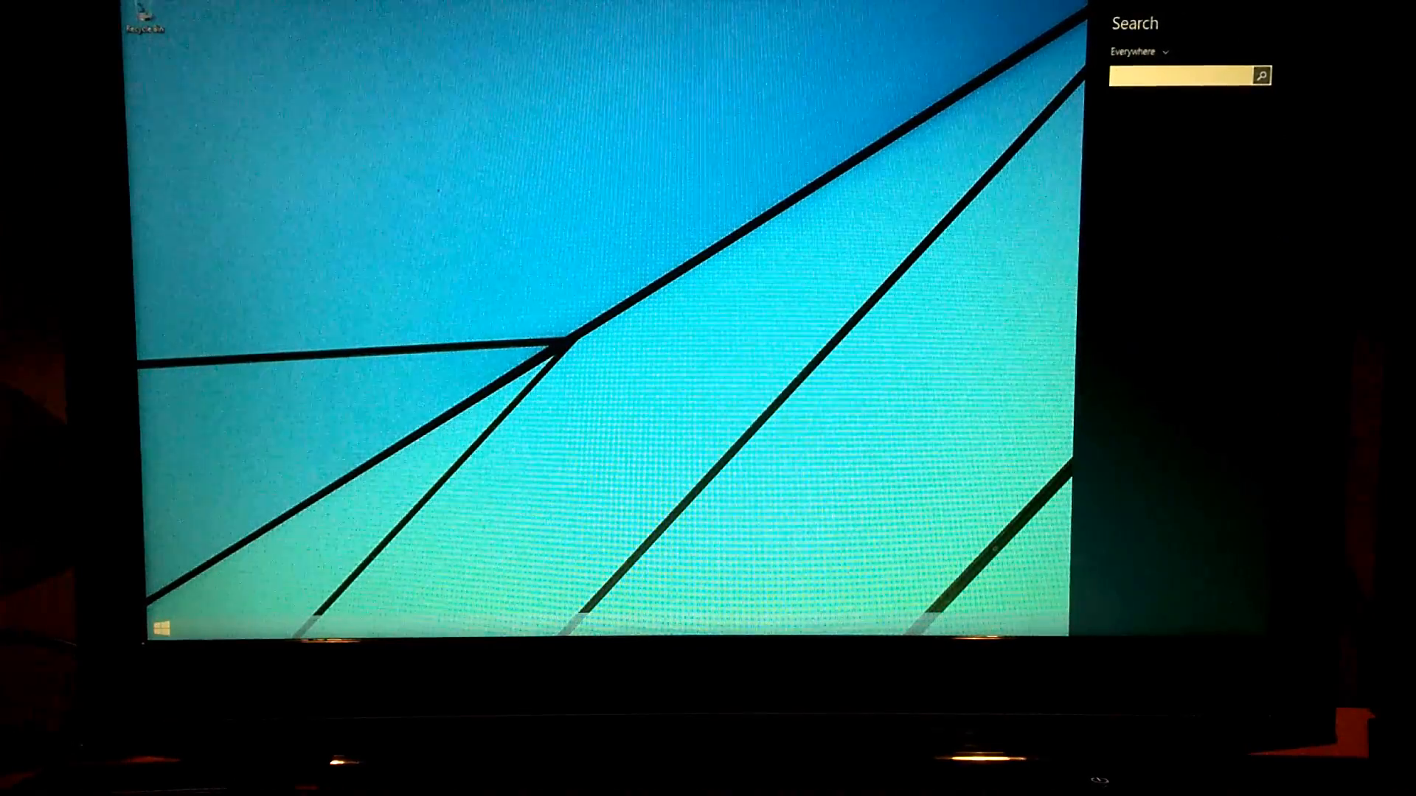
Search for 'calibrate' and launch 'Calibrate display color' from the results
type("calibrat")
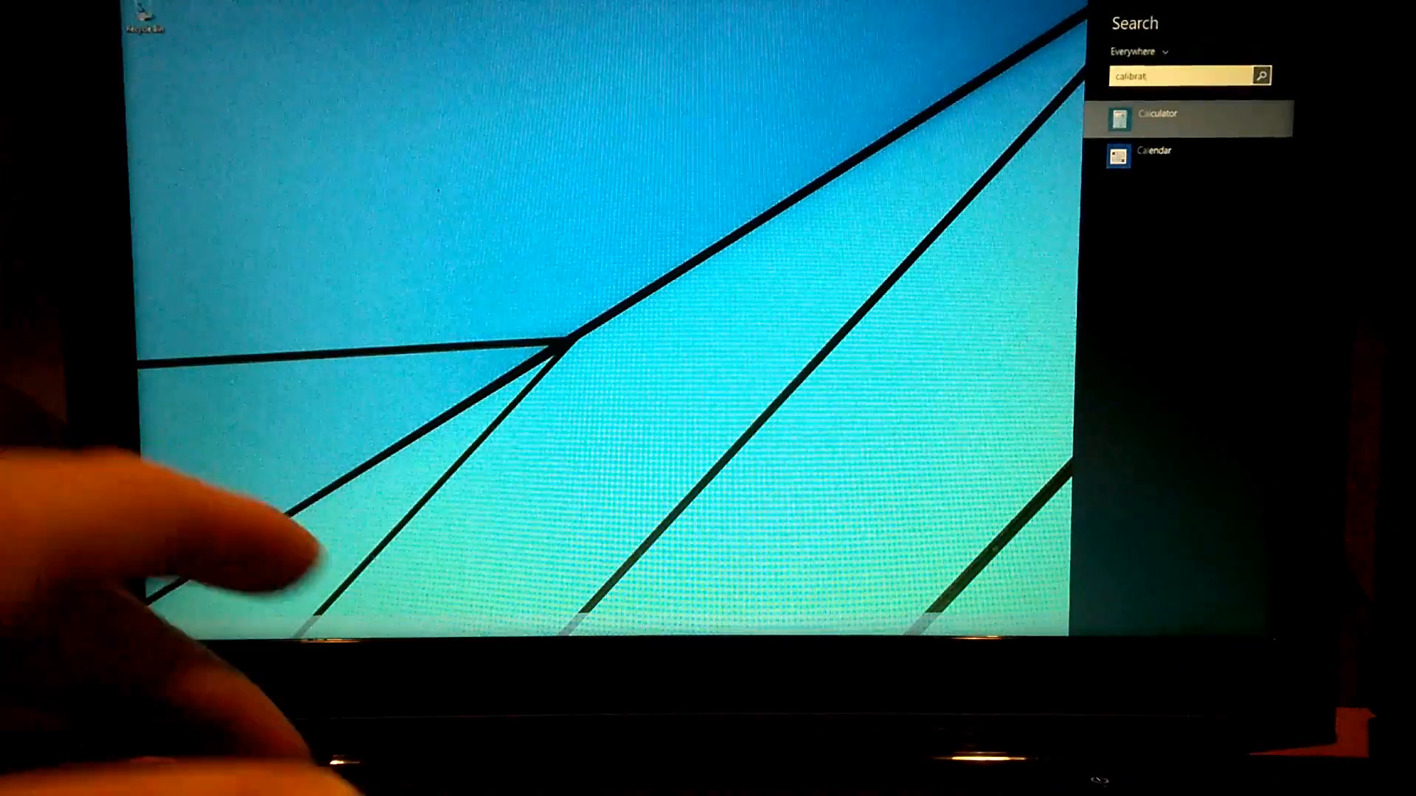
type("e")
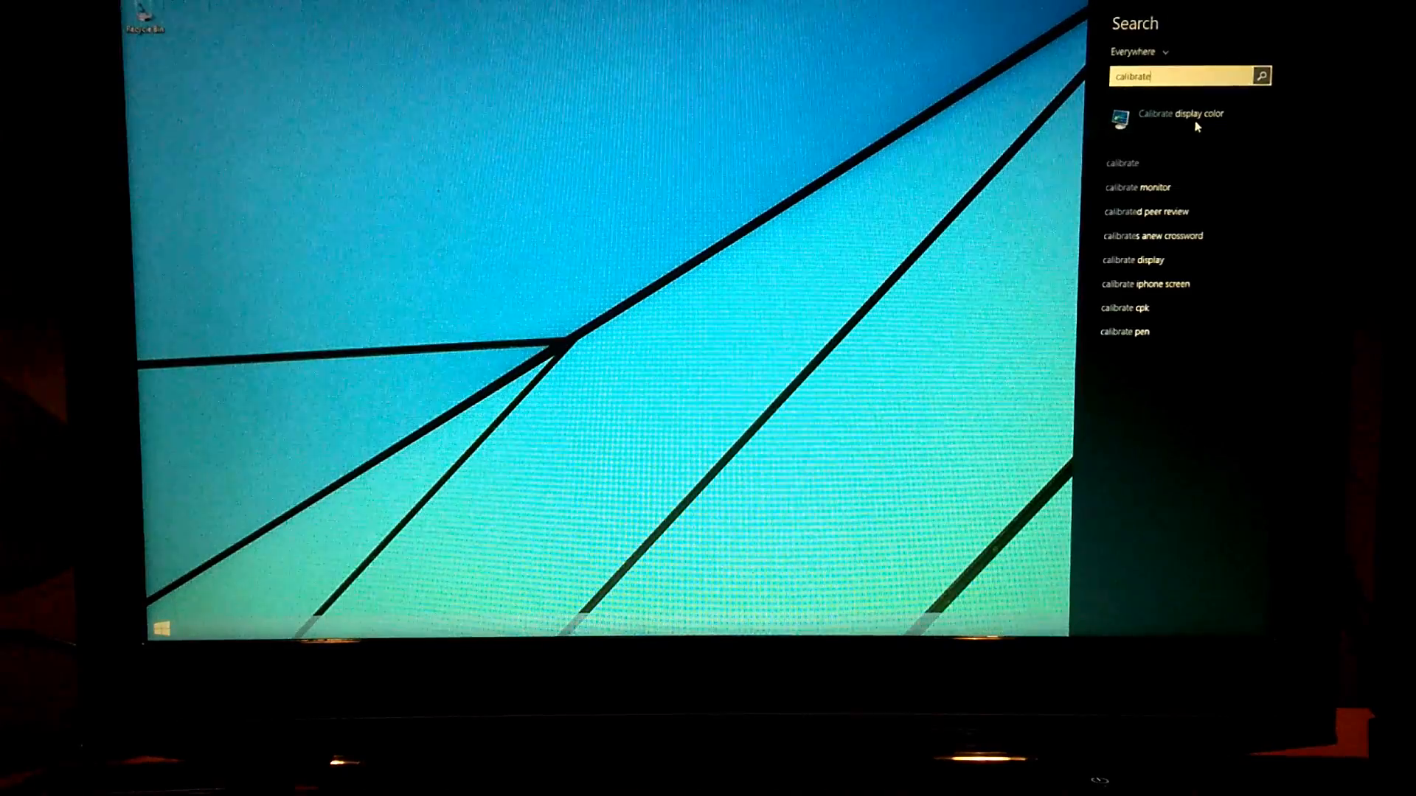
left_click(1171, 114)
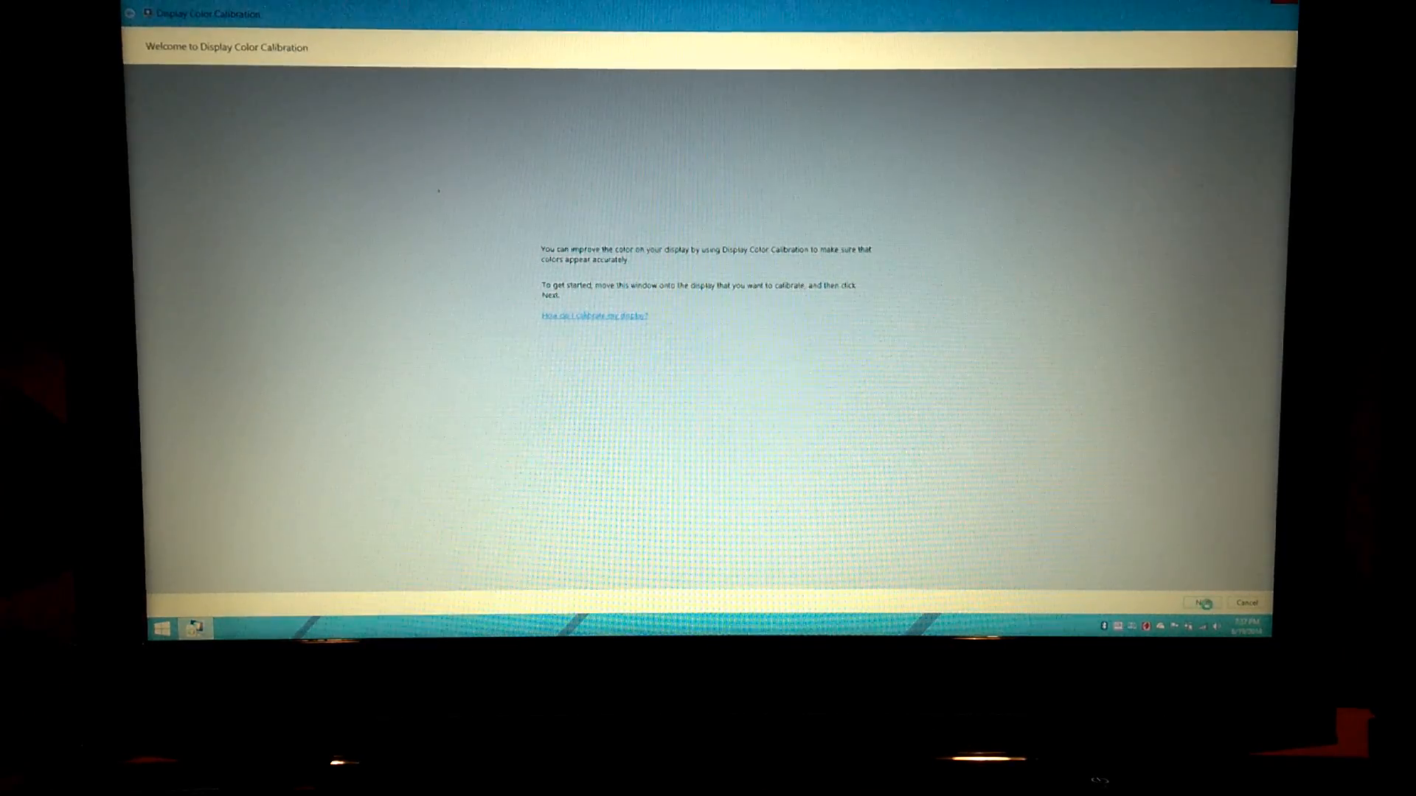
Advance past the welcome page and the basic color settings page
left_click(1202, 602)
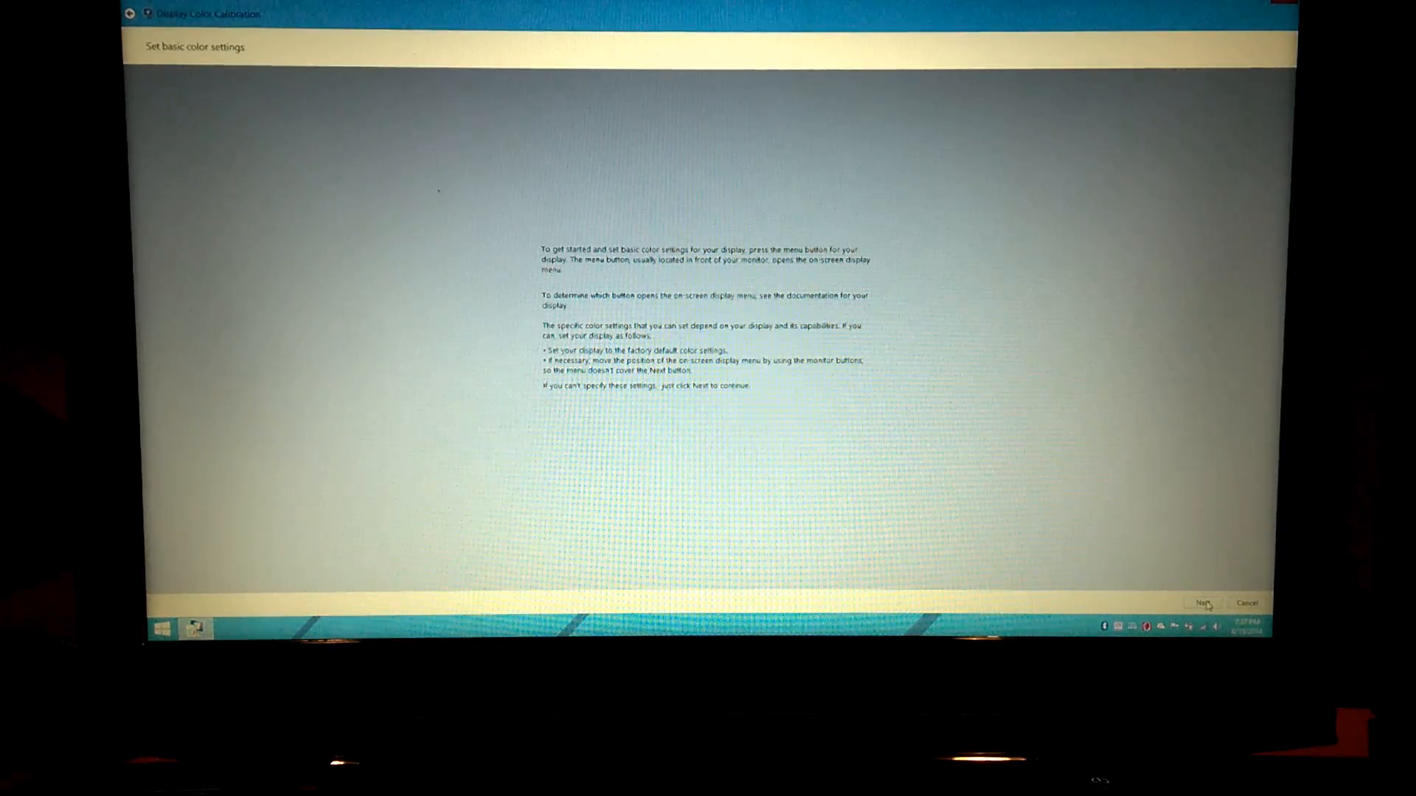
left_click(1202, 602)
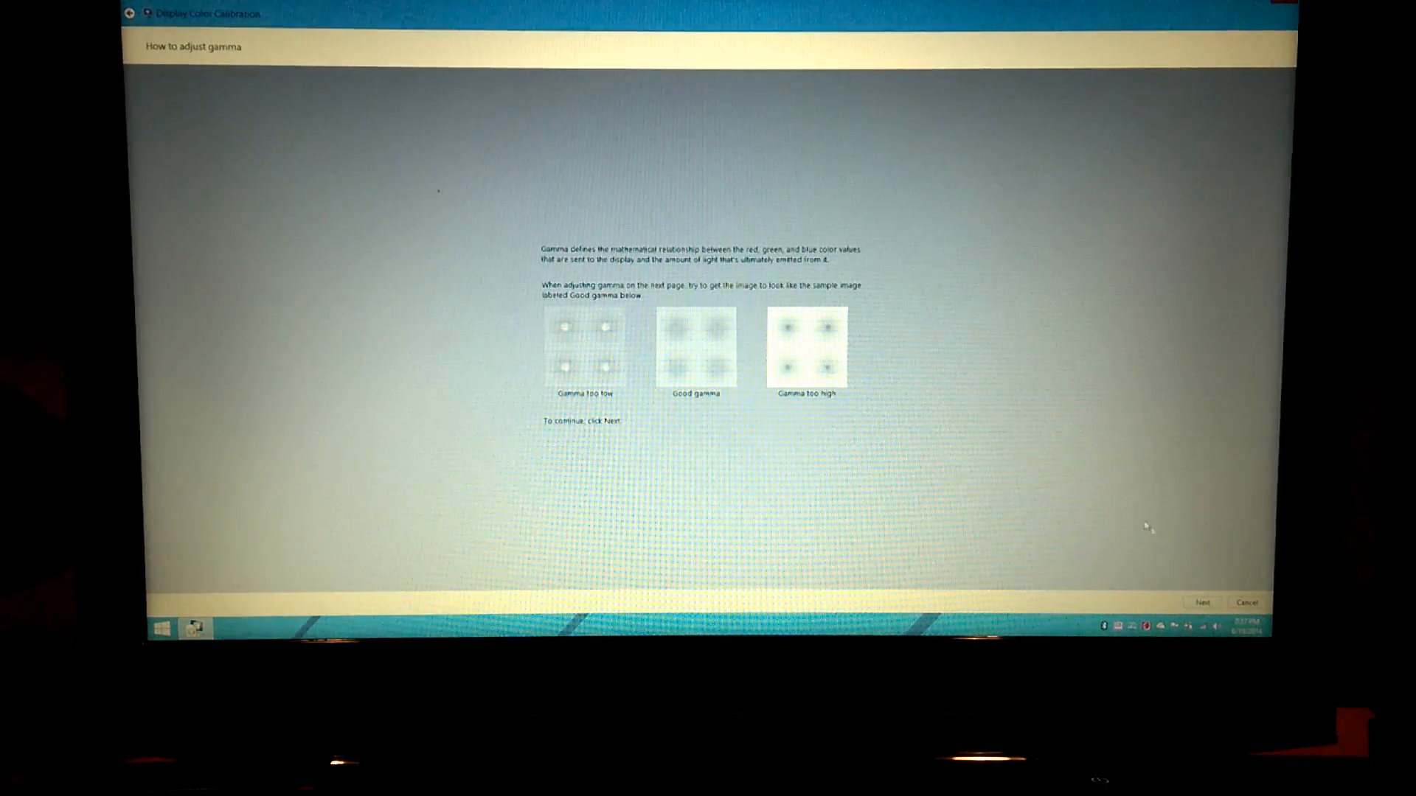
mouse_move(1012, 452)
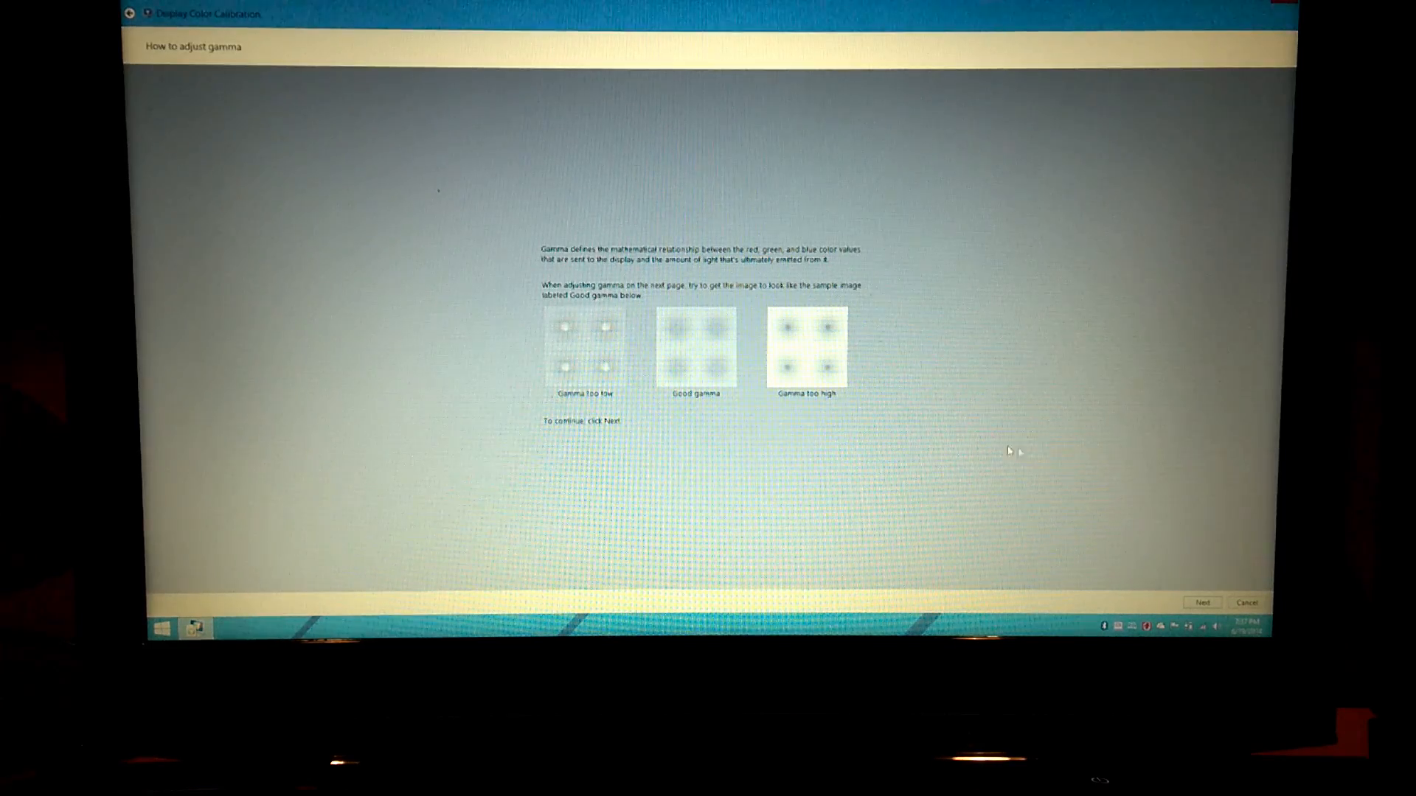
mouse_move(989, 404)
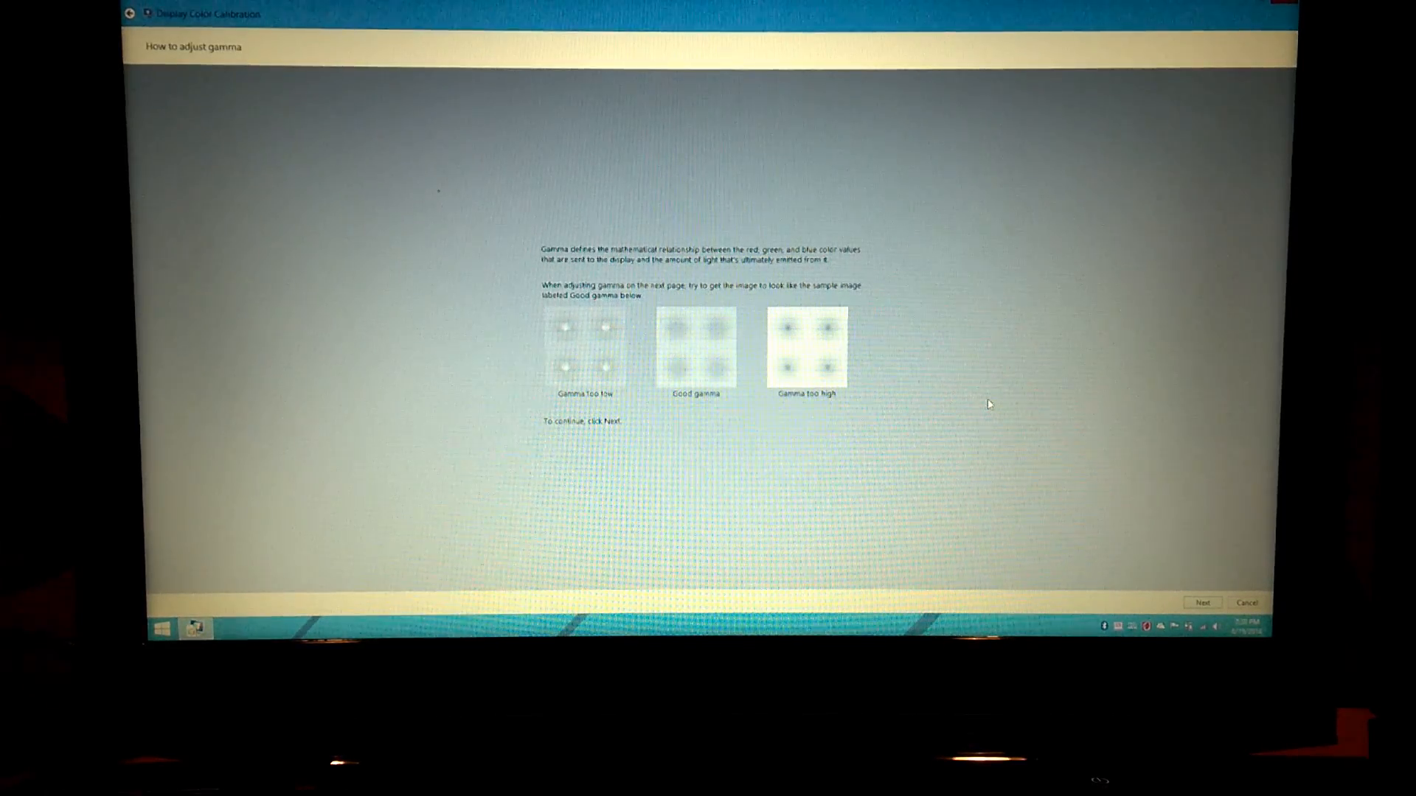
mouse_move(989, 399)
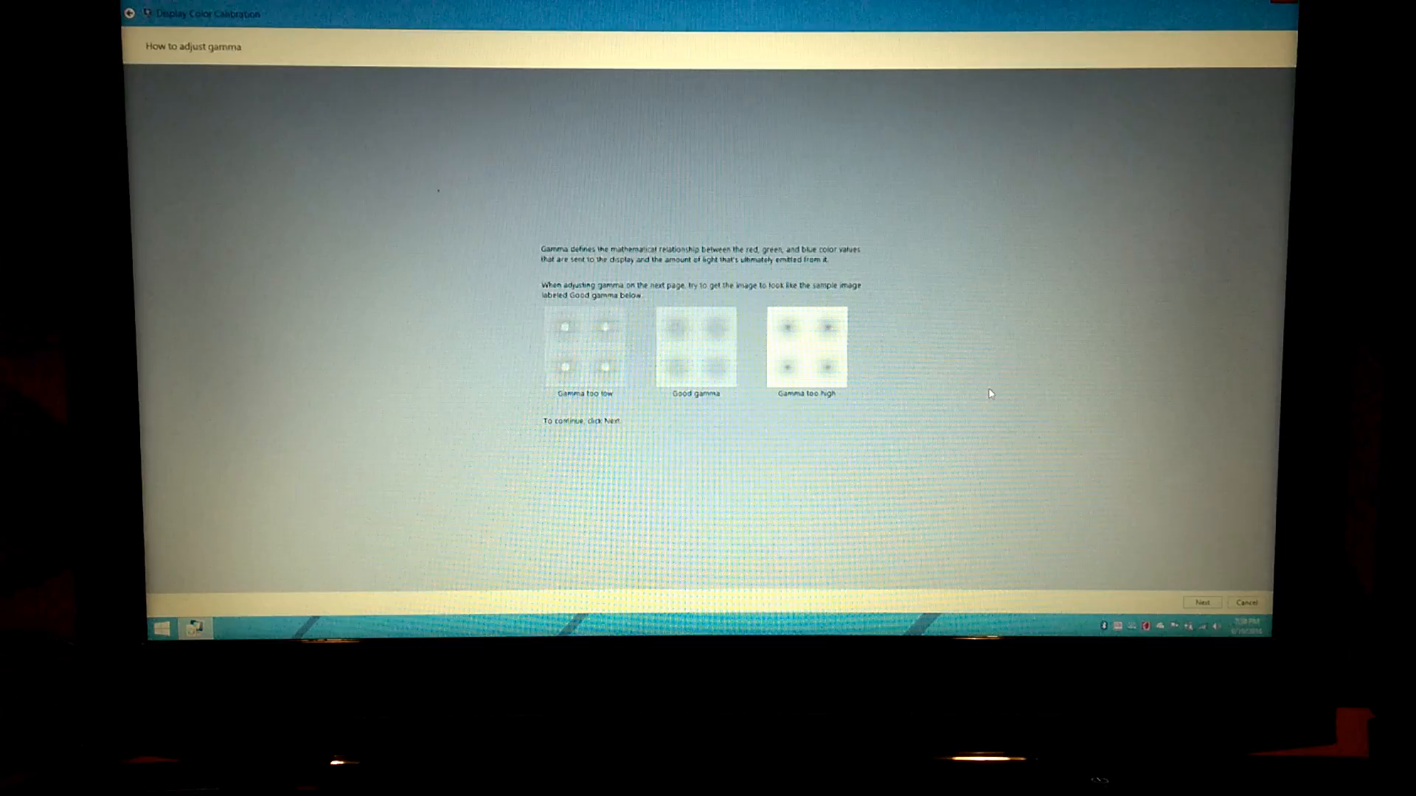
mouse_move(1071, 499)
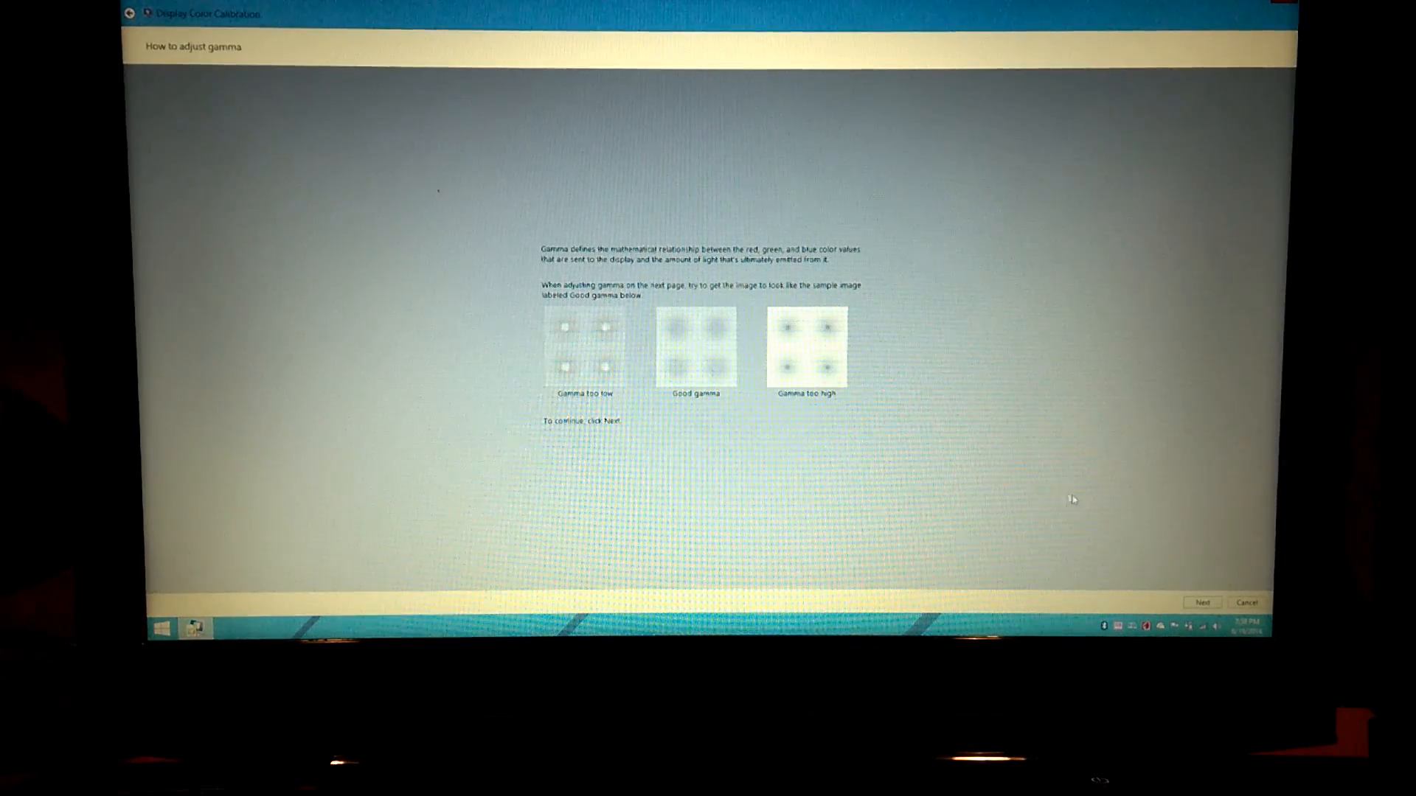
mouse_move(1185, 550)
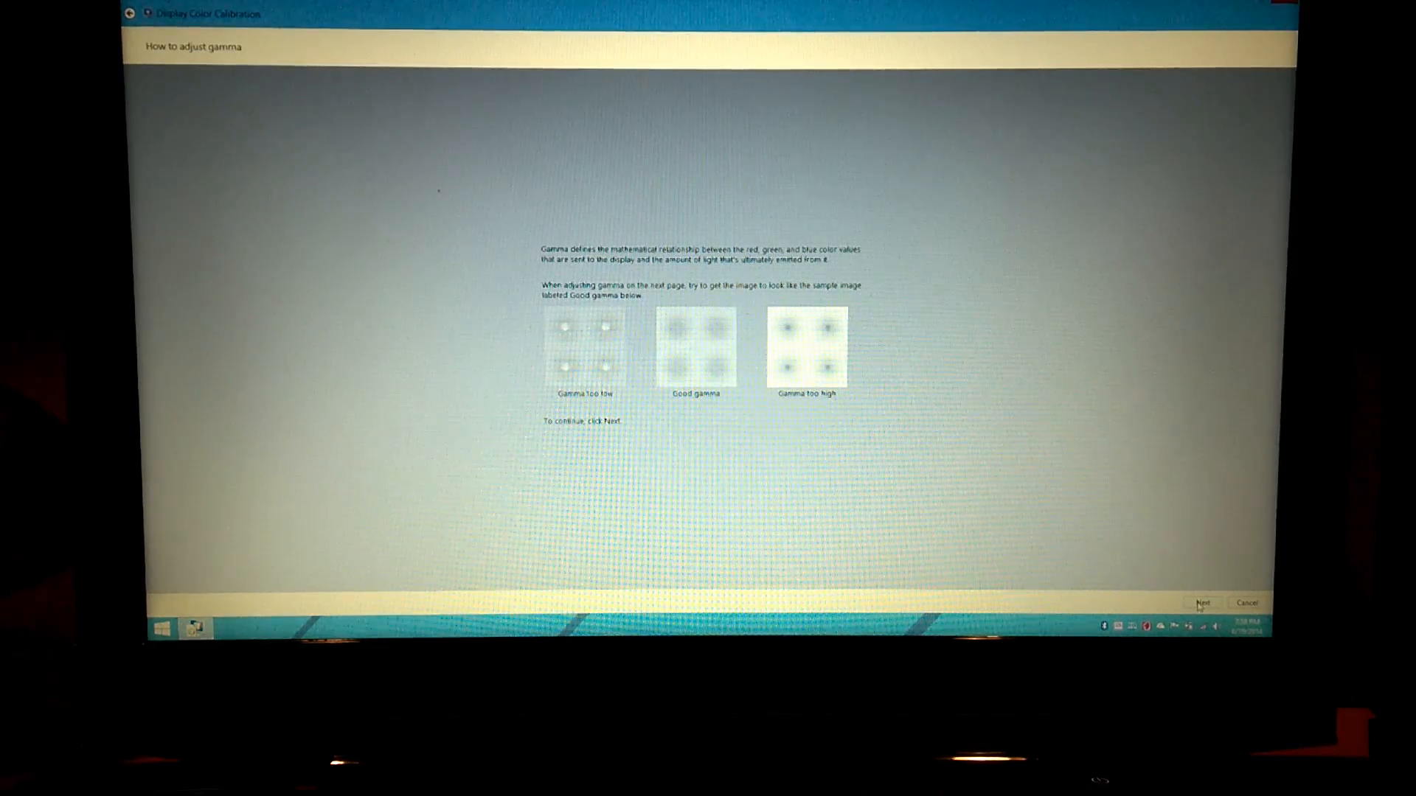
Adjust the gamma slider until the center dots fade, then continue to brightness and contrast
left_click(1202, 602)
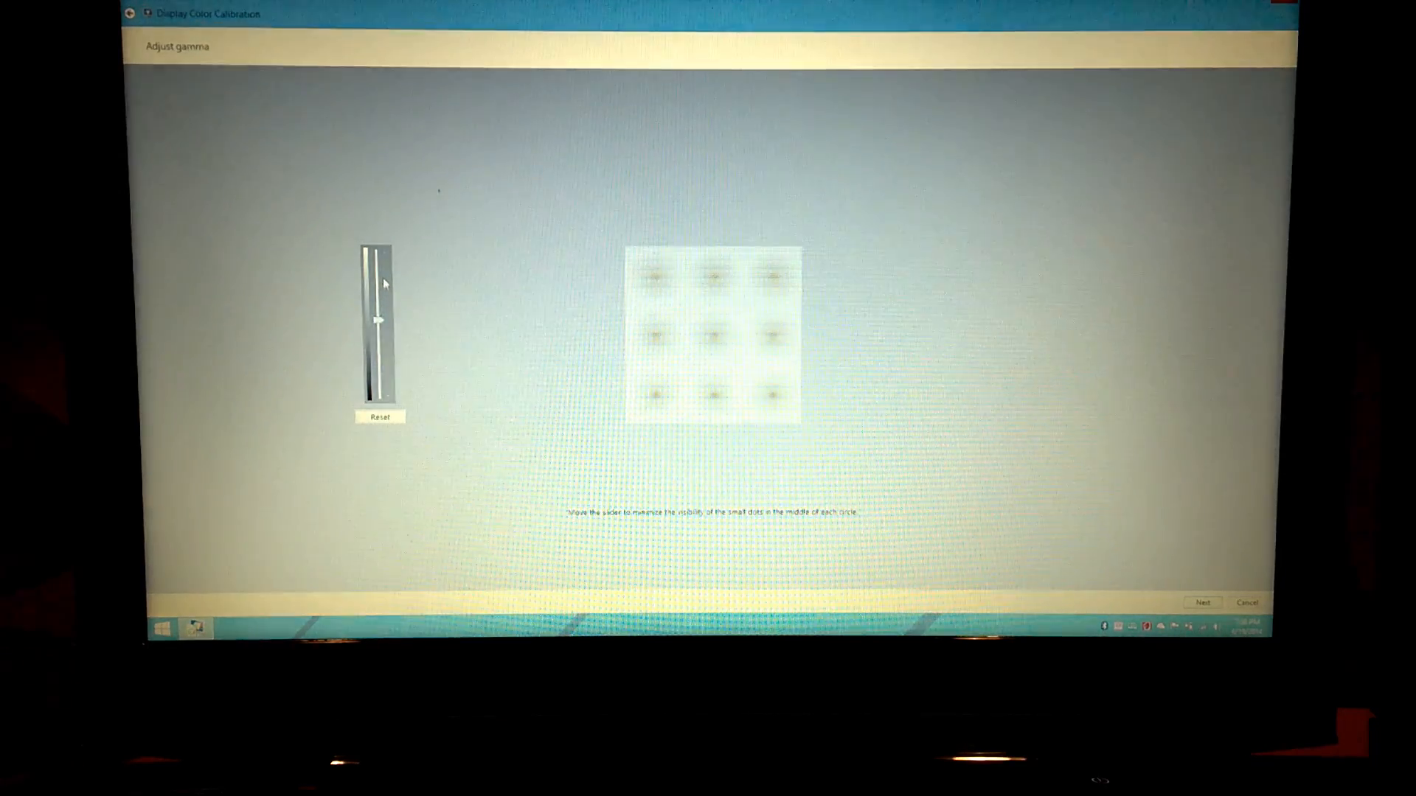
left_click_drag(377, 321, 377, 251)
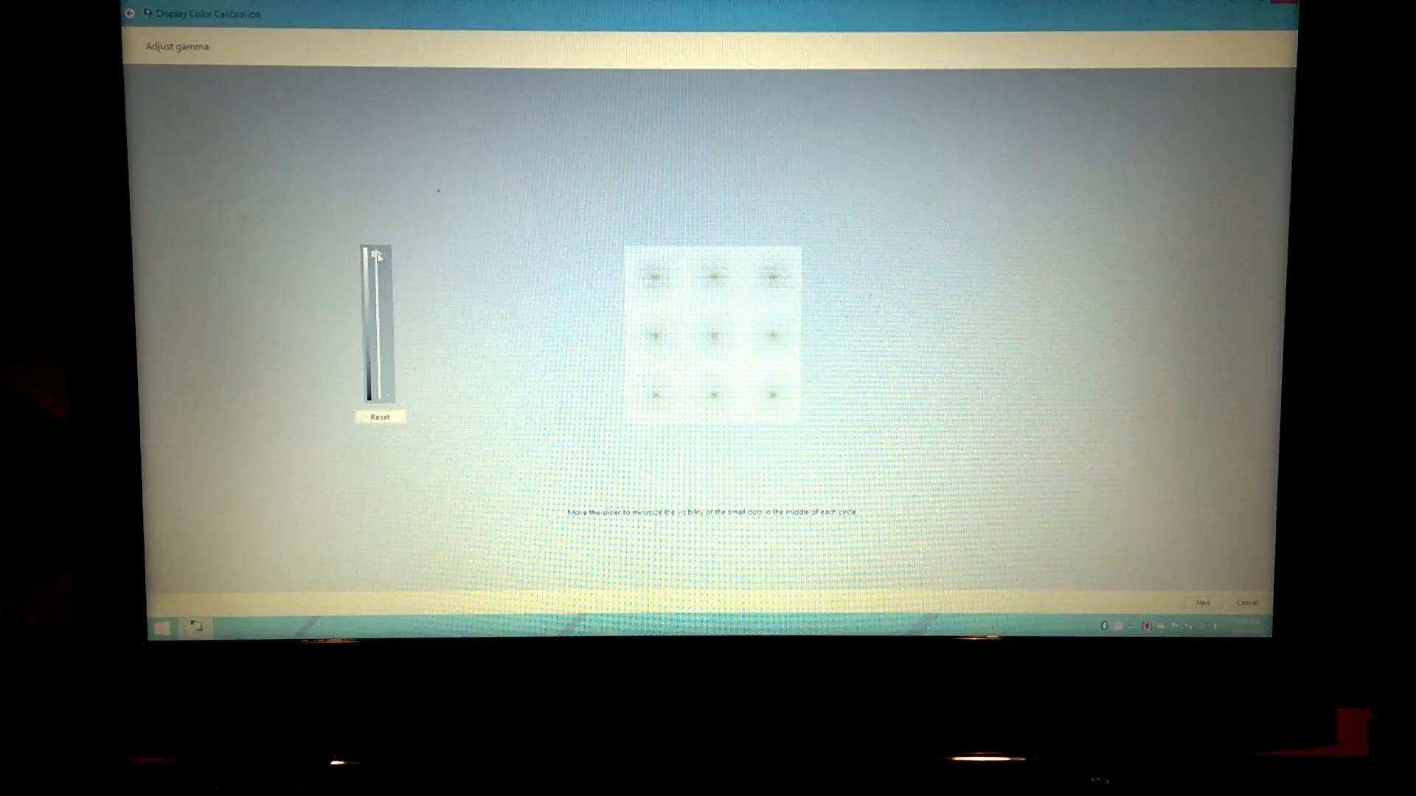
left_click_drag(375, 258, 375, 285)
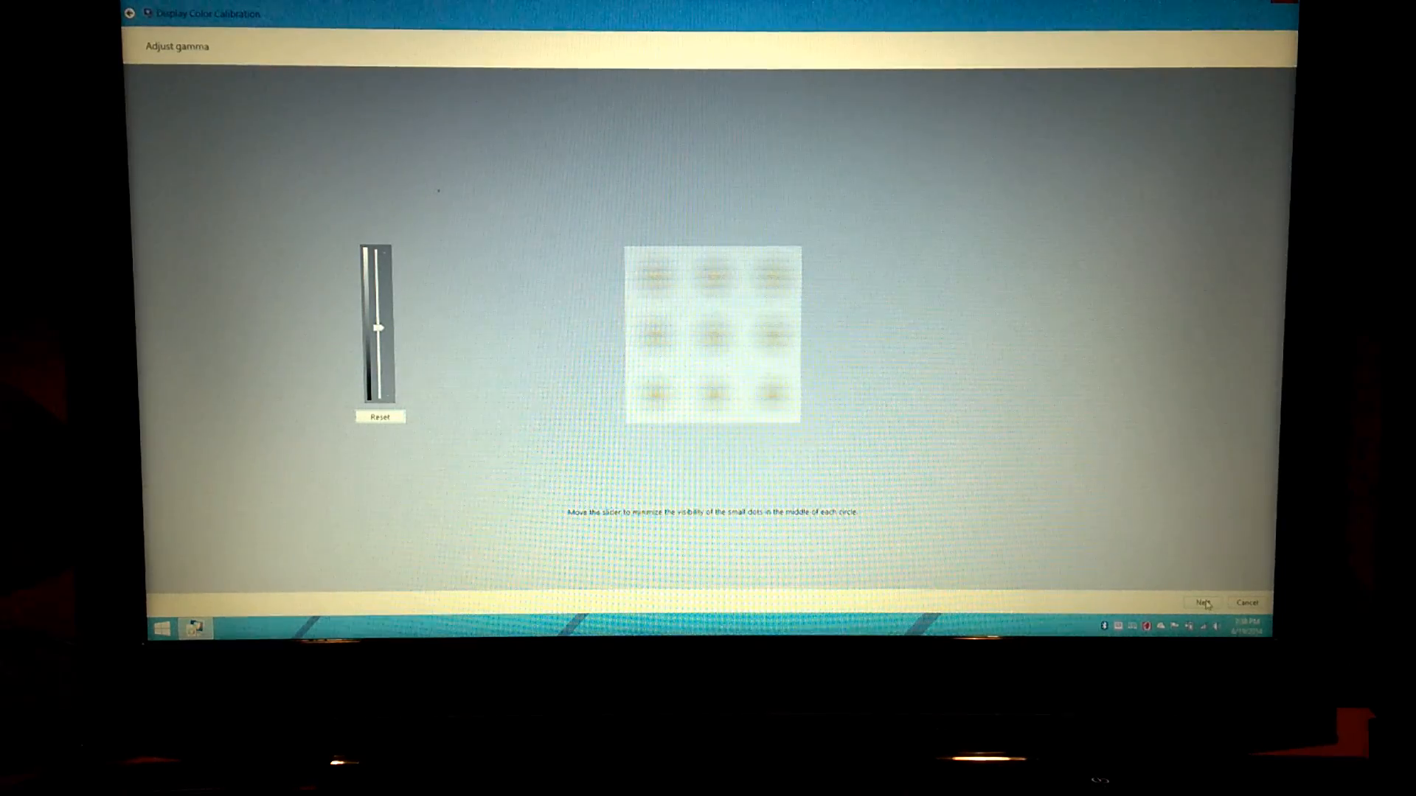
left_click(1202, 603)
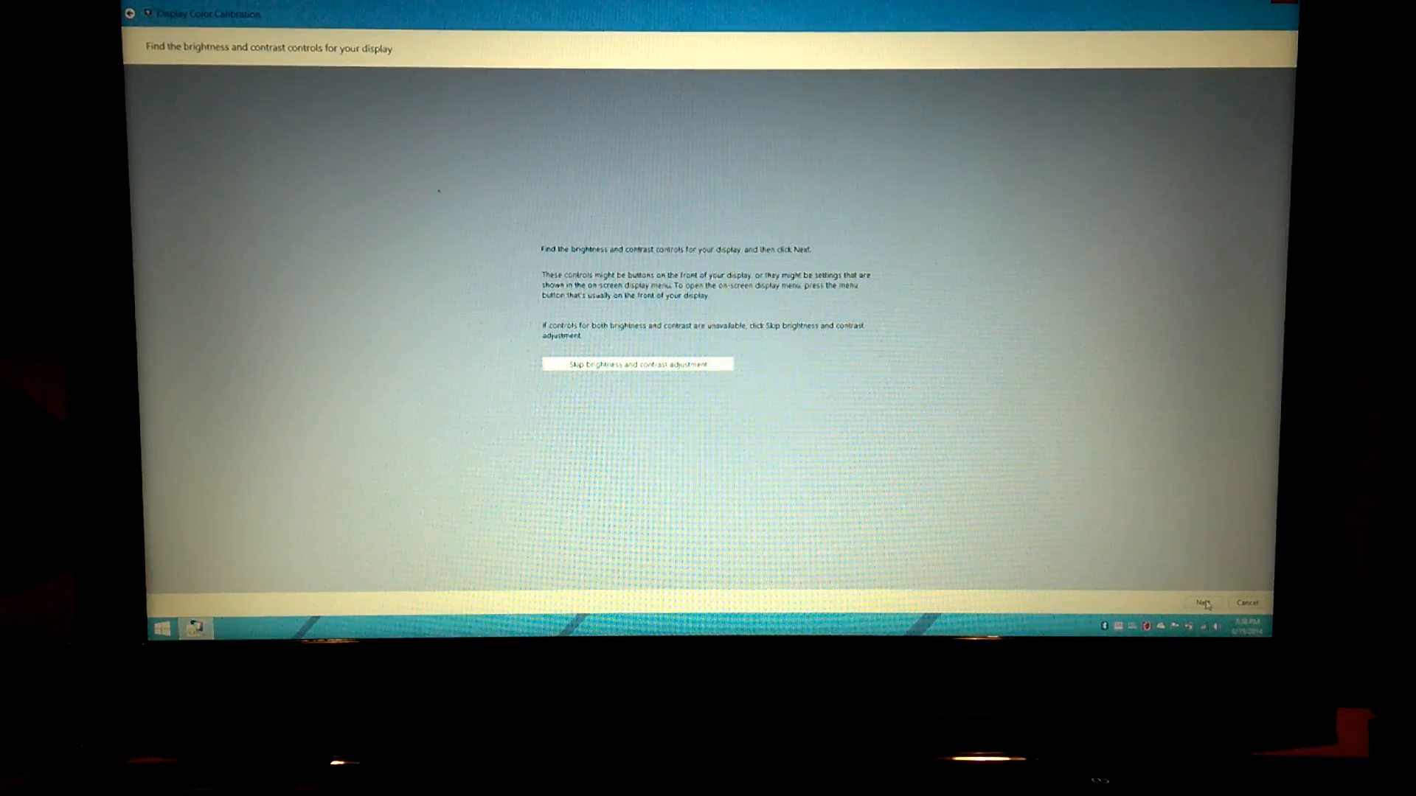
mouse_move(942, 456)
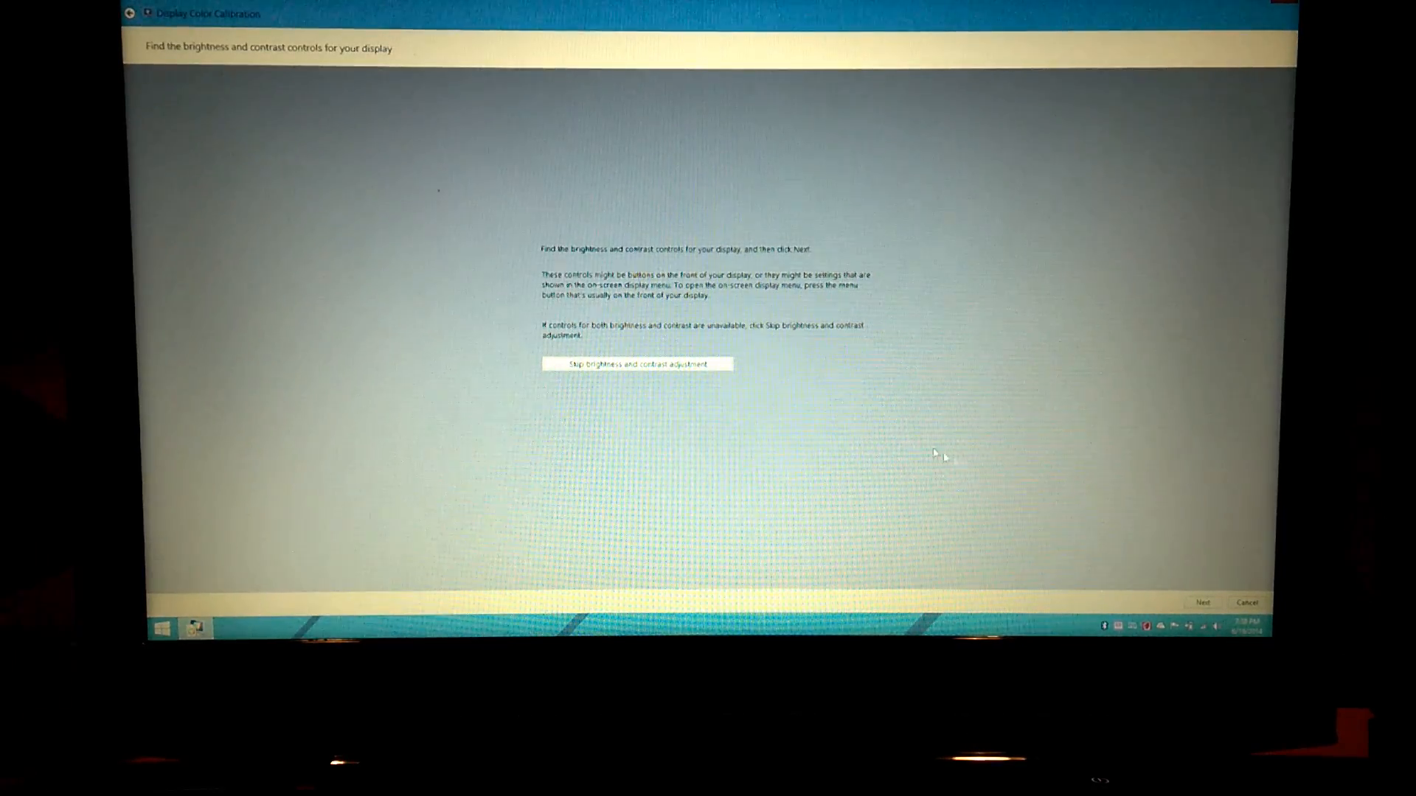
mouse_move(799, 396)
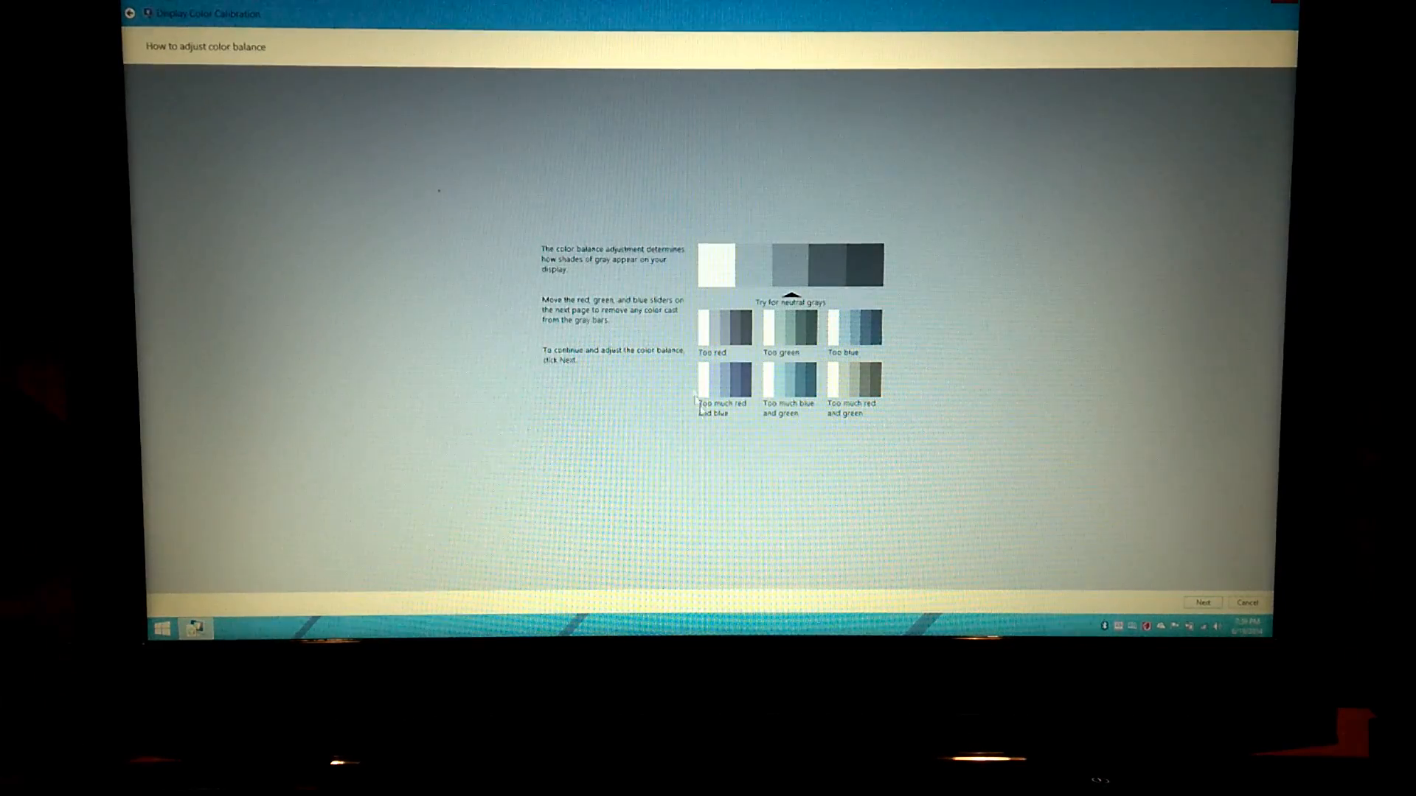
mouse_move(746, 446)
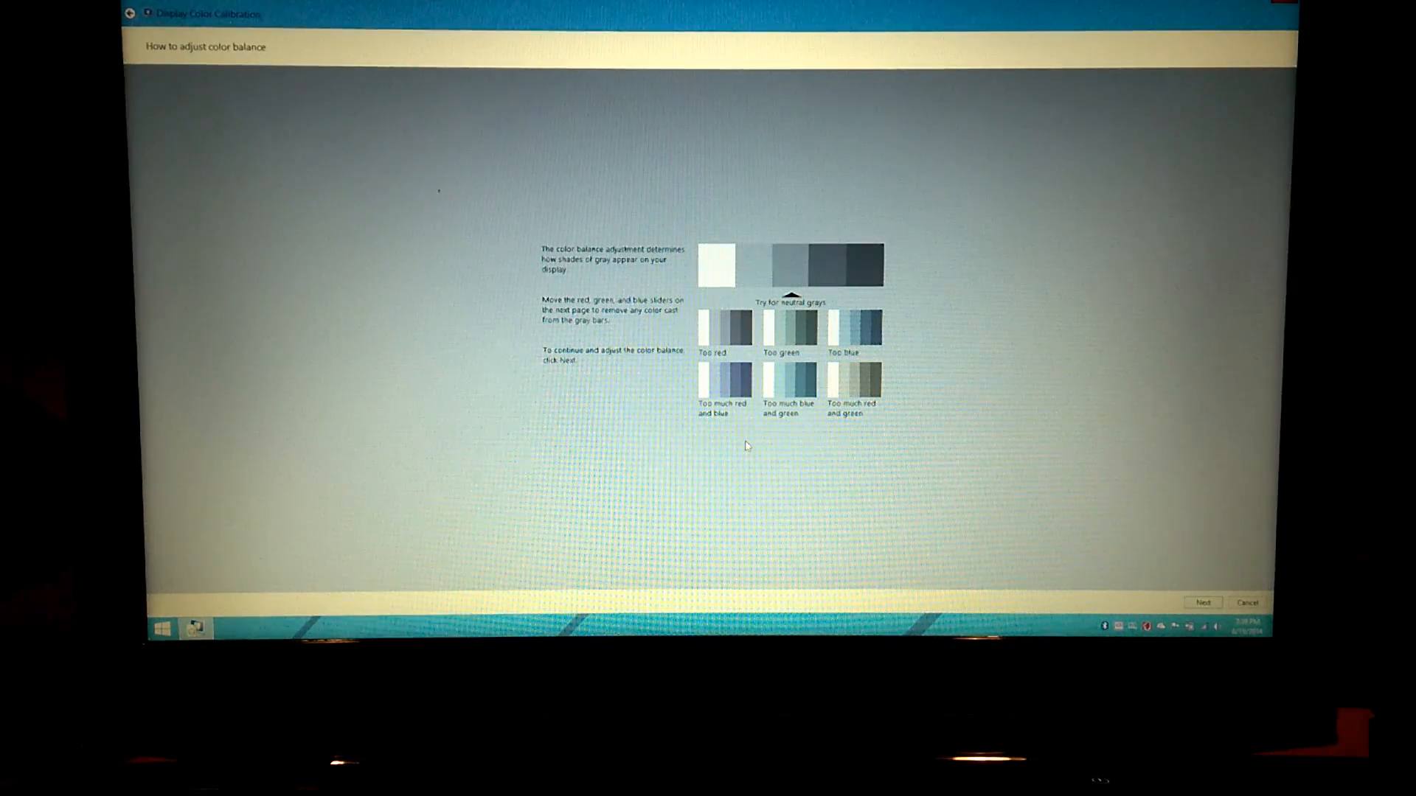
mouse_move(1136, 554)
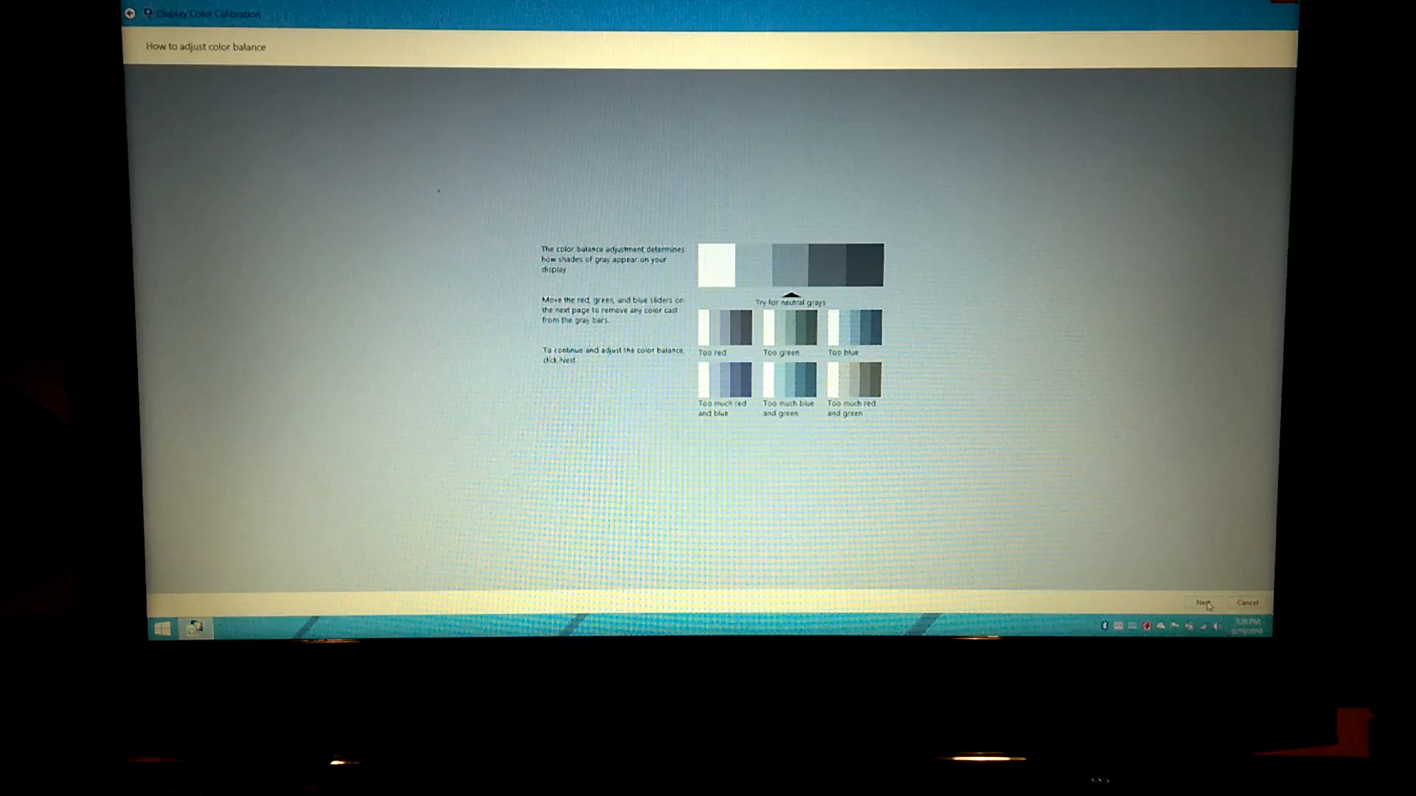
Continue from 'How to adjust color balance' to the color balance sliders page
left_click(1202, 602)
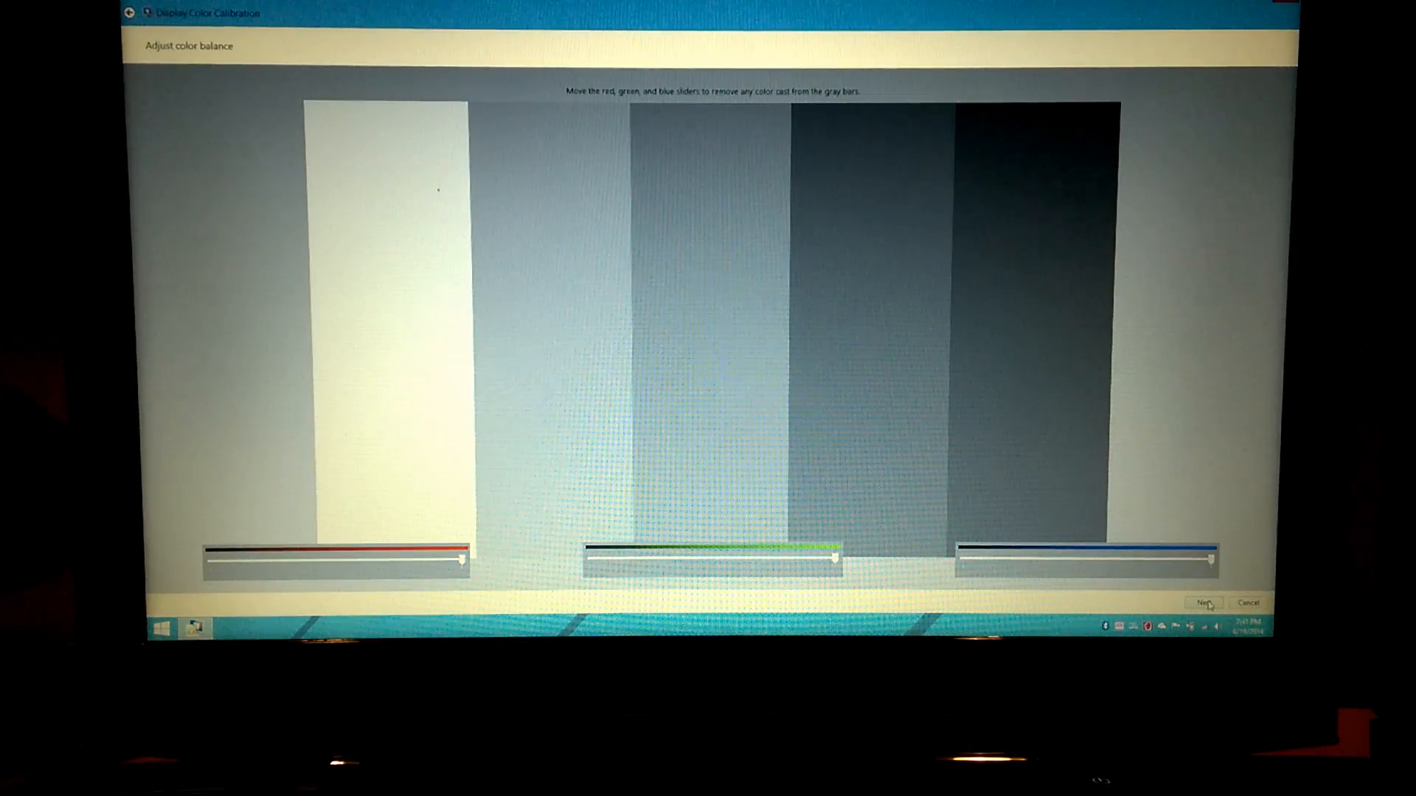
Accept the neutral gray-bar color balance to reach the calibration-complete page
left_click(1205, 602)
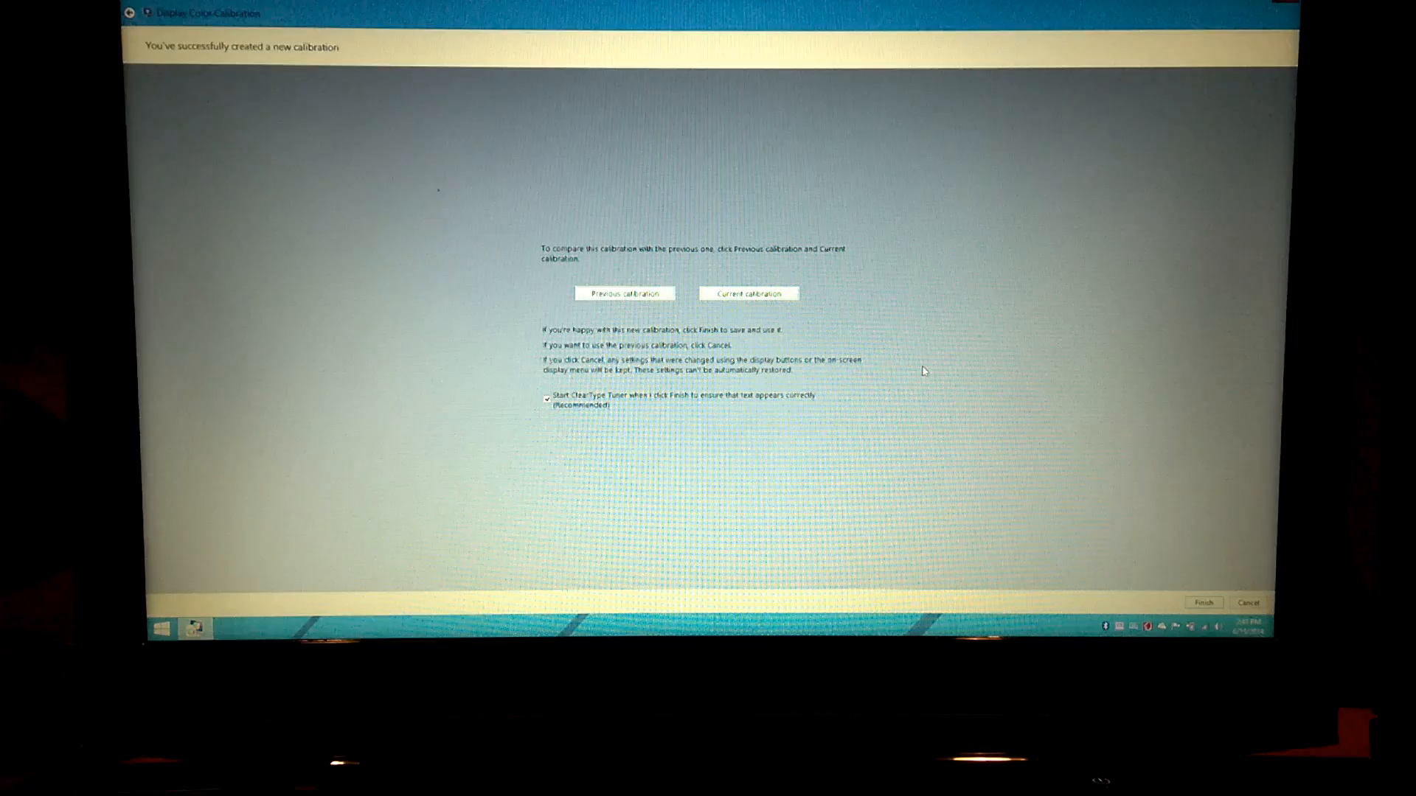
mouse_move(603, 318)
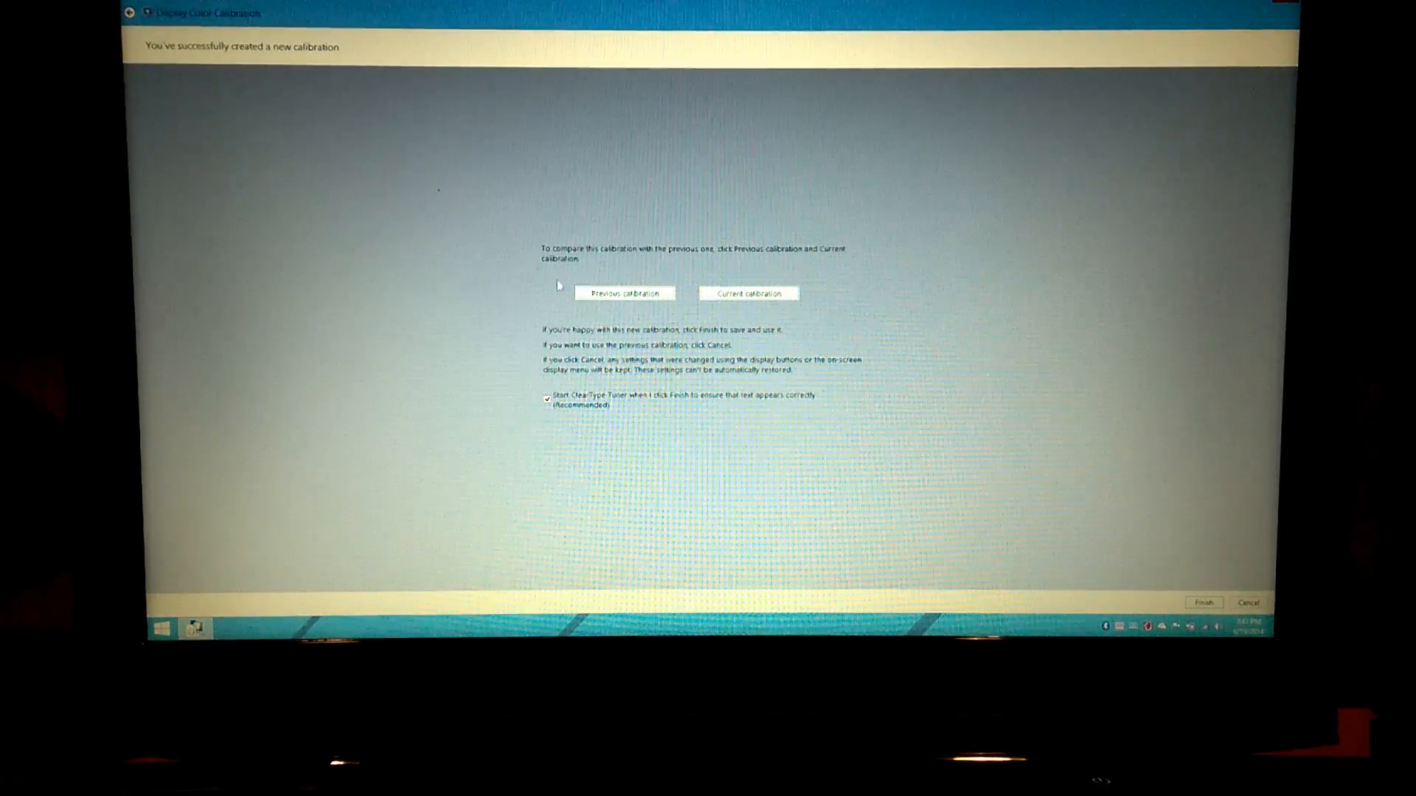
mouse_move(802, 325)
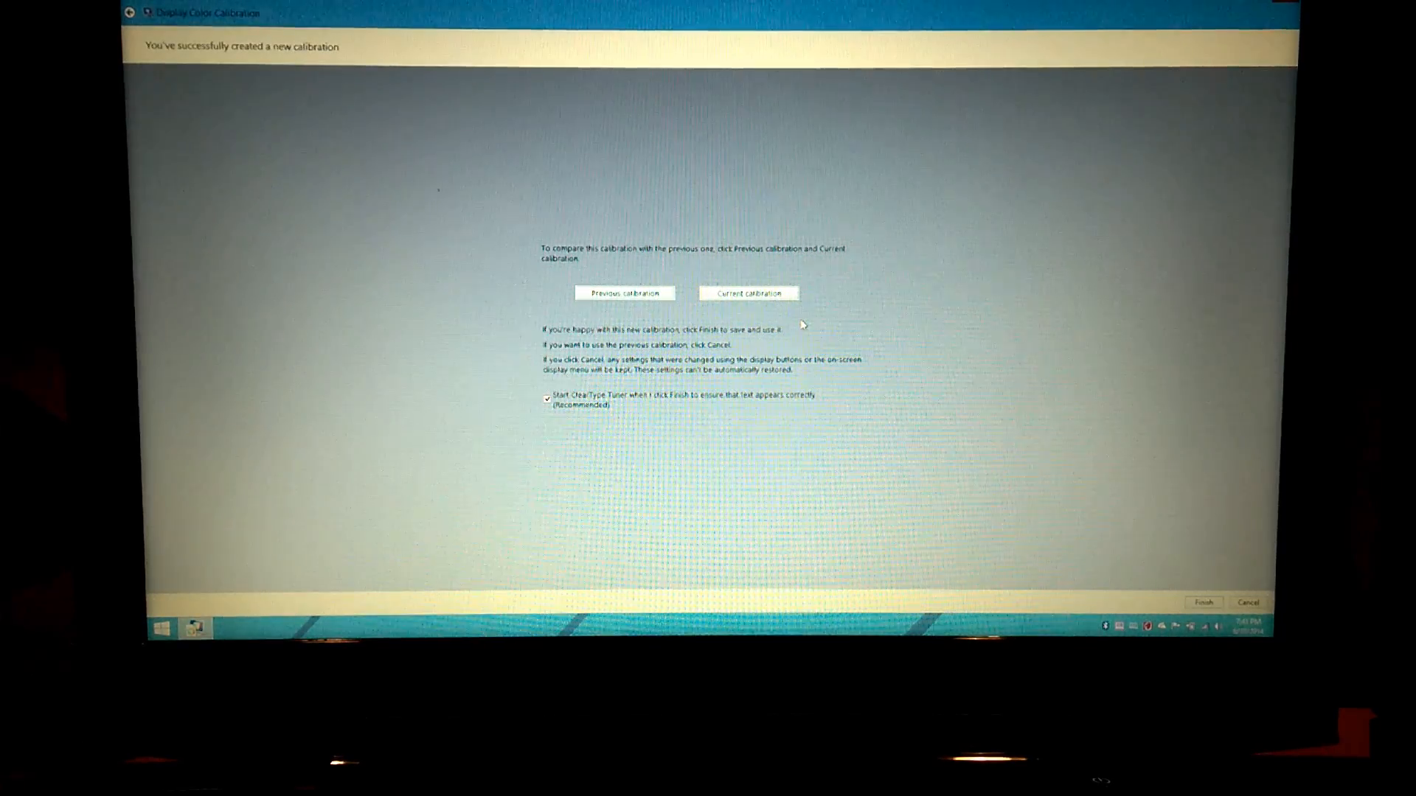
mouse_move(1002, 461)
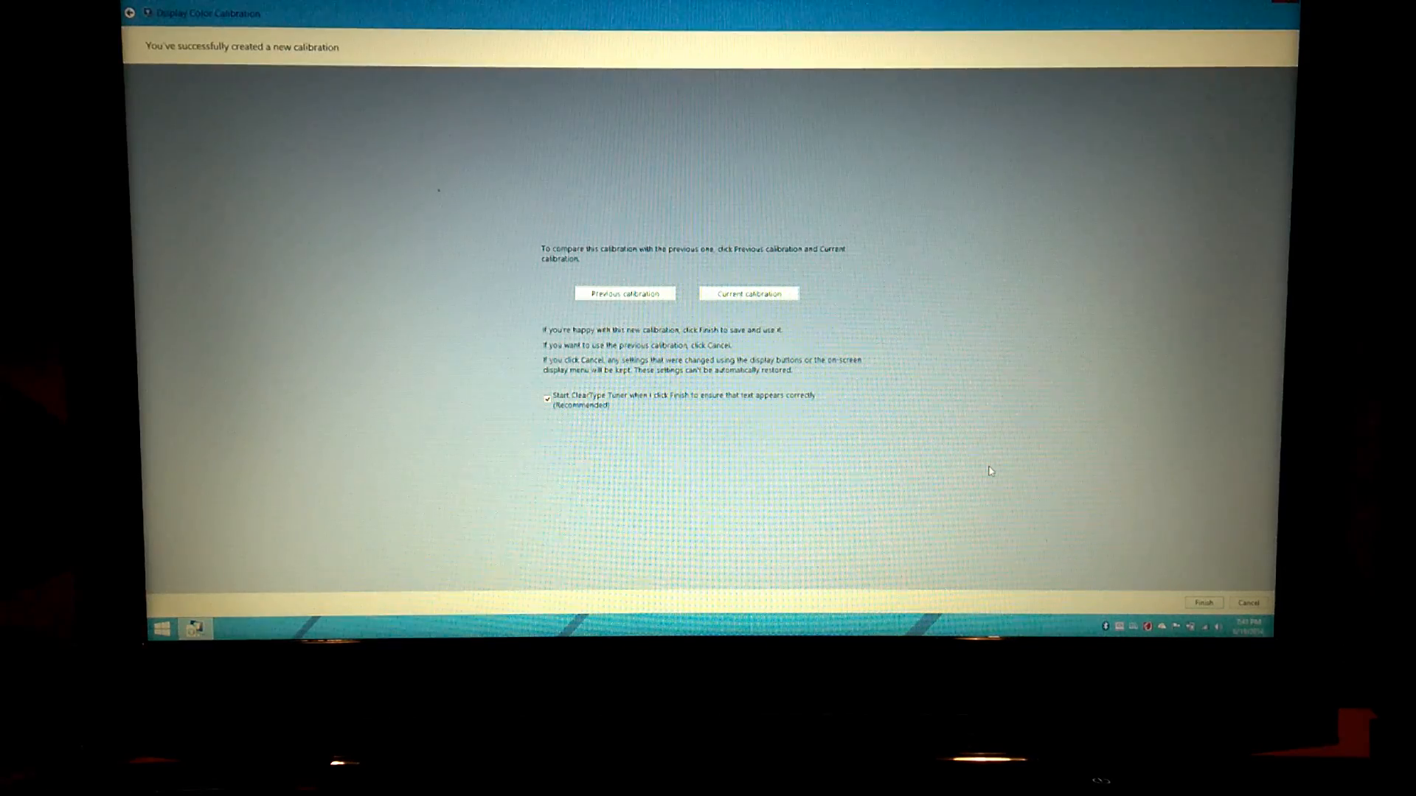
mouse_move(849, 377)
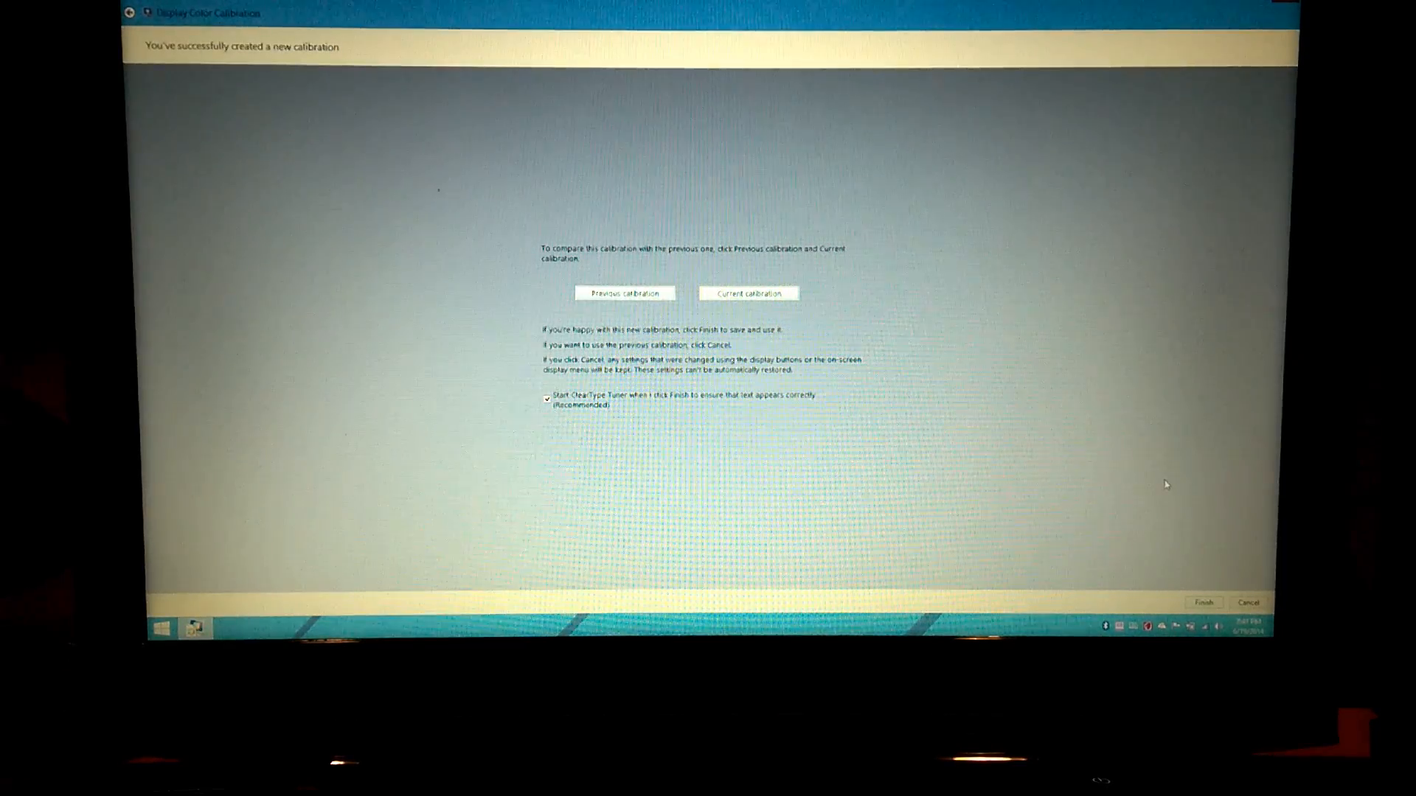
Finish with 'Start ClearType Tuner' checked, saving the calibration and opening the tuner
left_click(1203, 603)
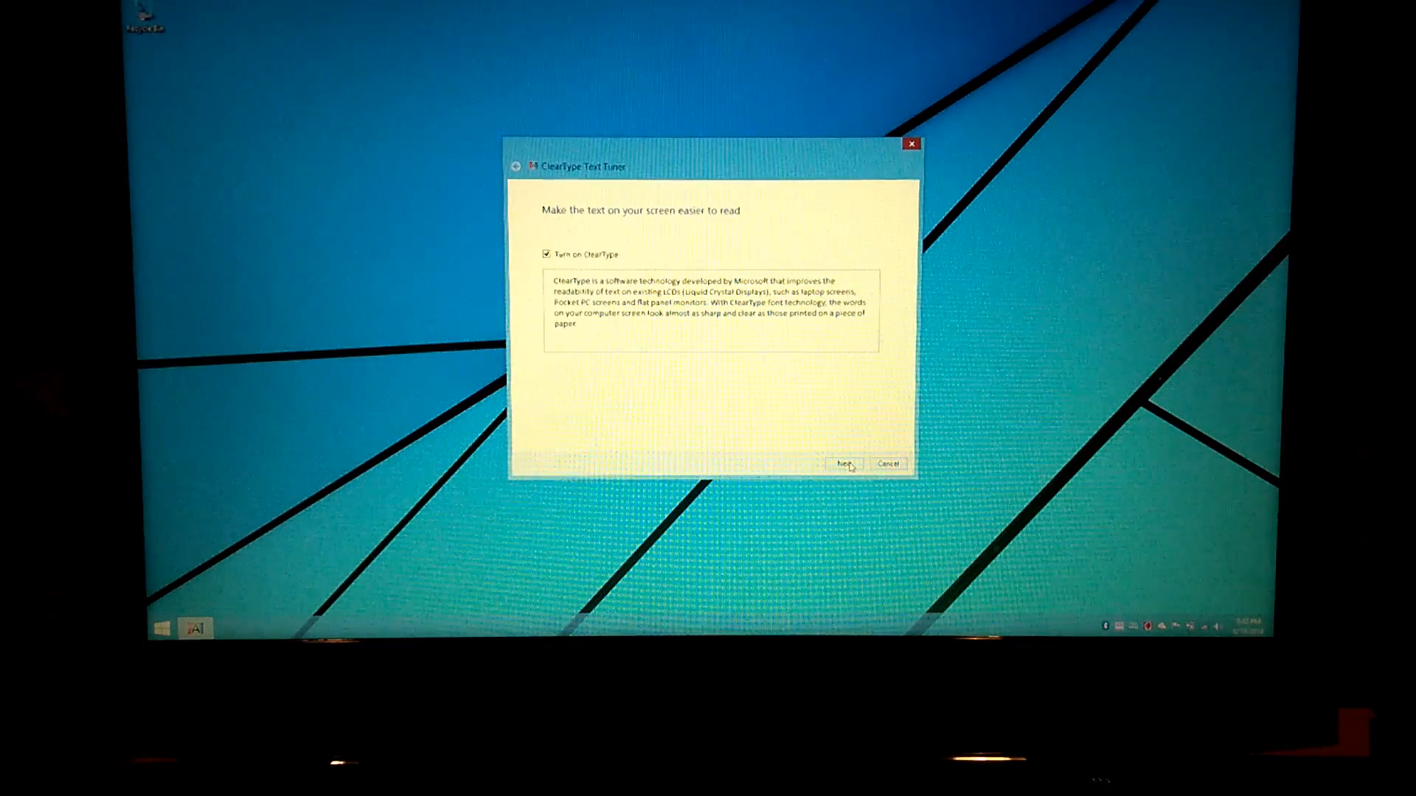
Keep ClearType on, accept each text sample page, and finish the tuner
left_click(844, 463)
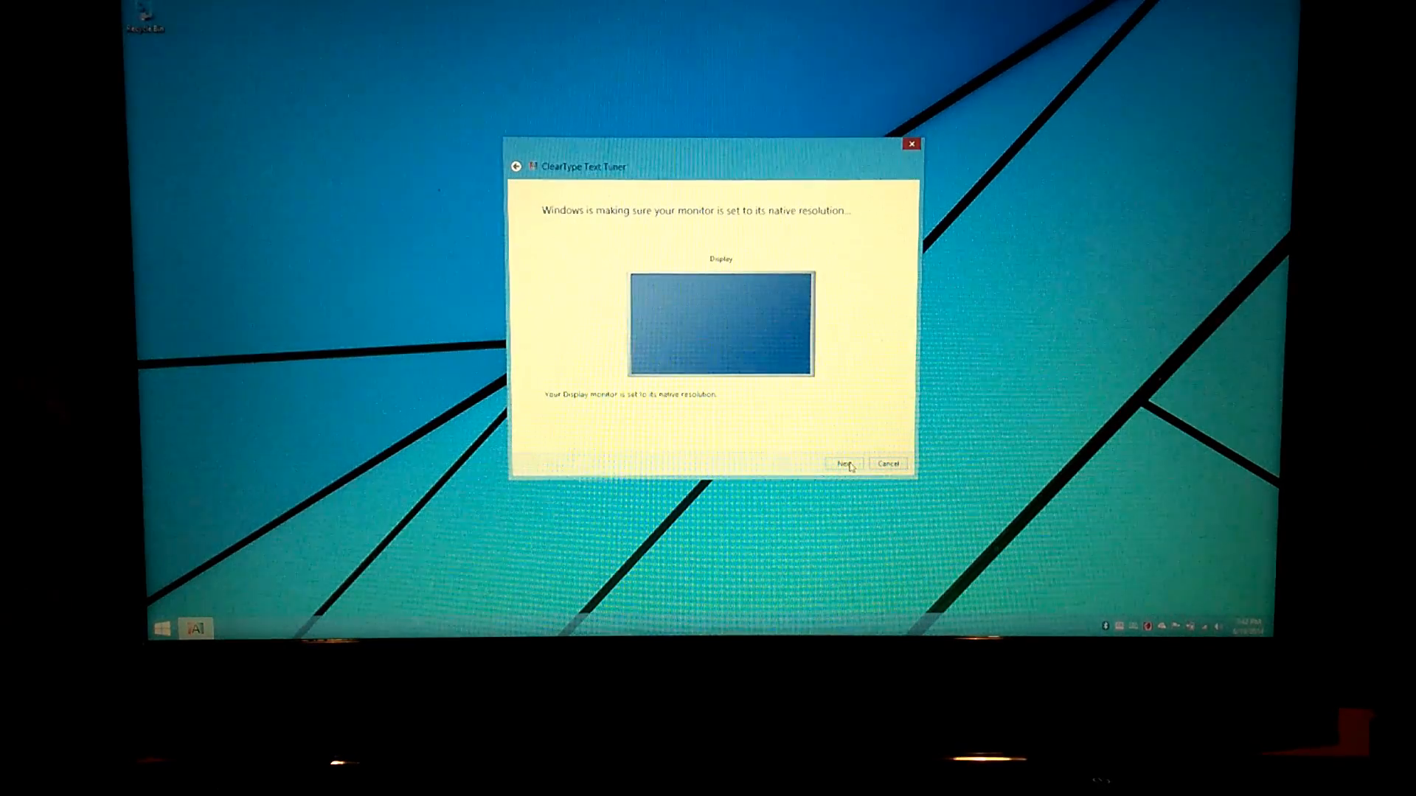
left_click(841, 463)
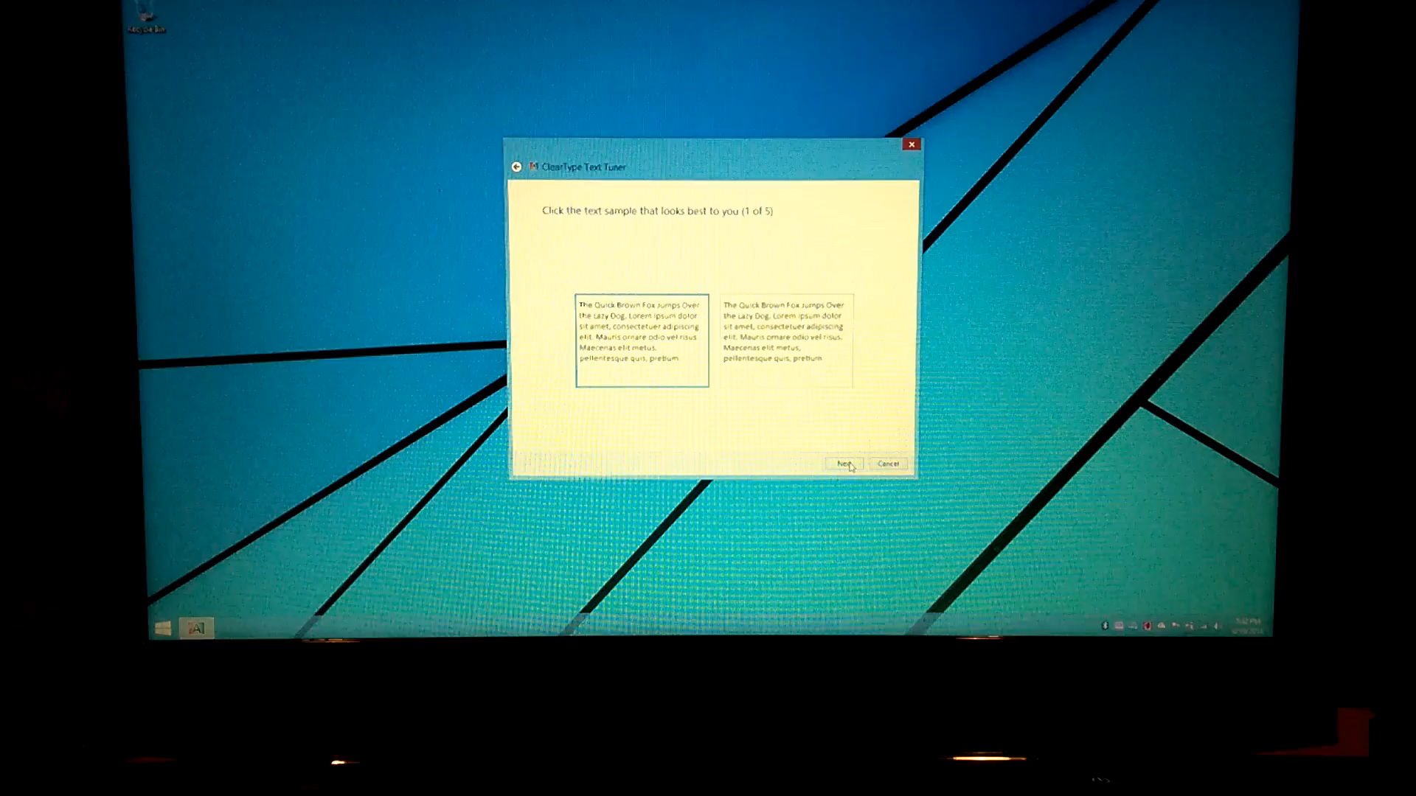
left_click(843, 463)
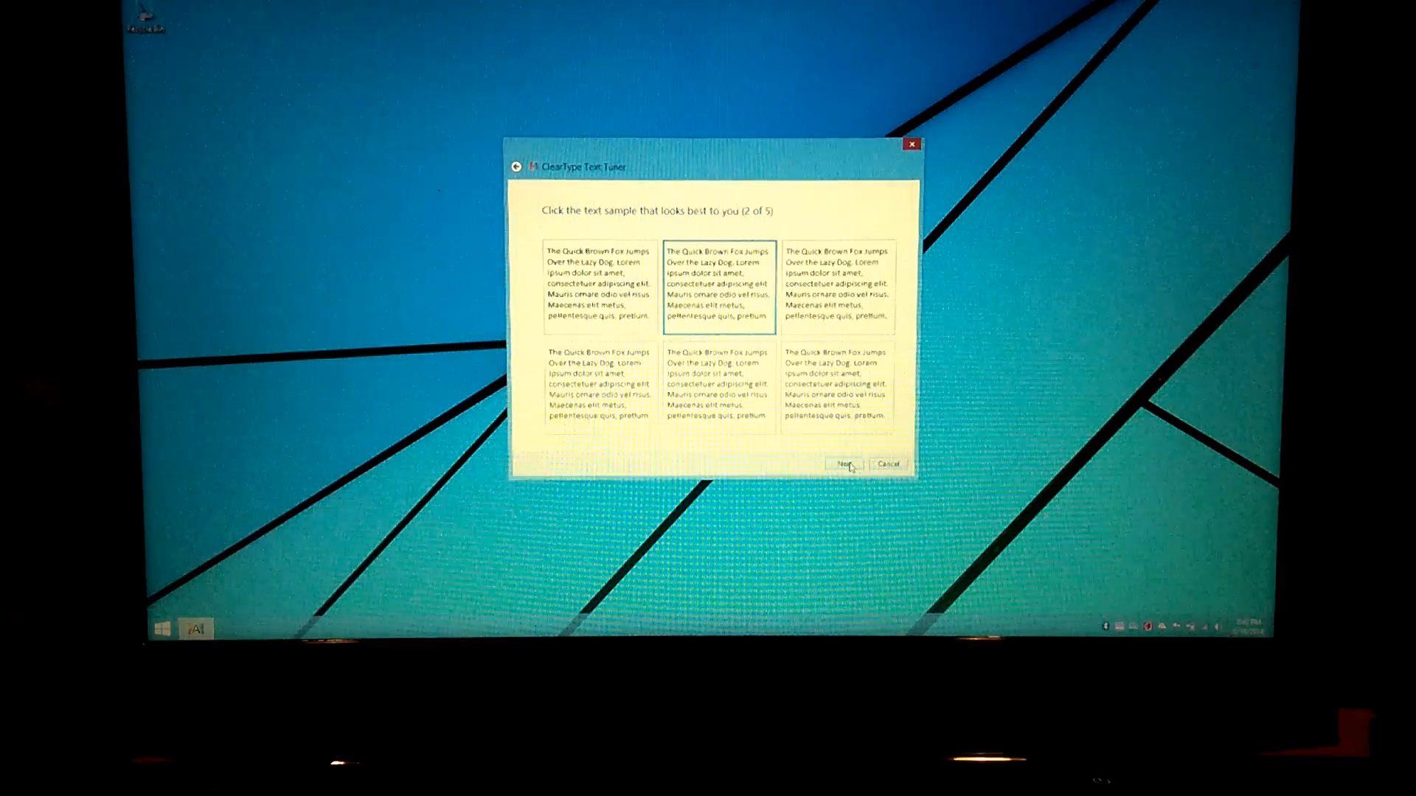
left_click(844, 463)
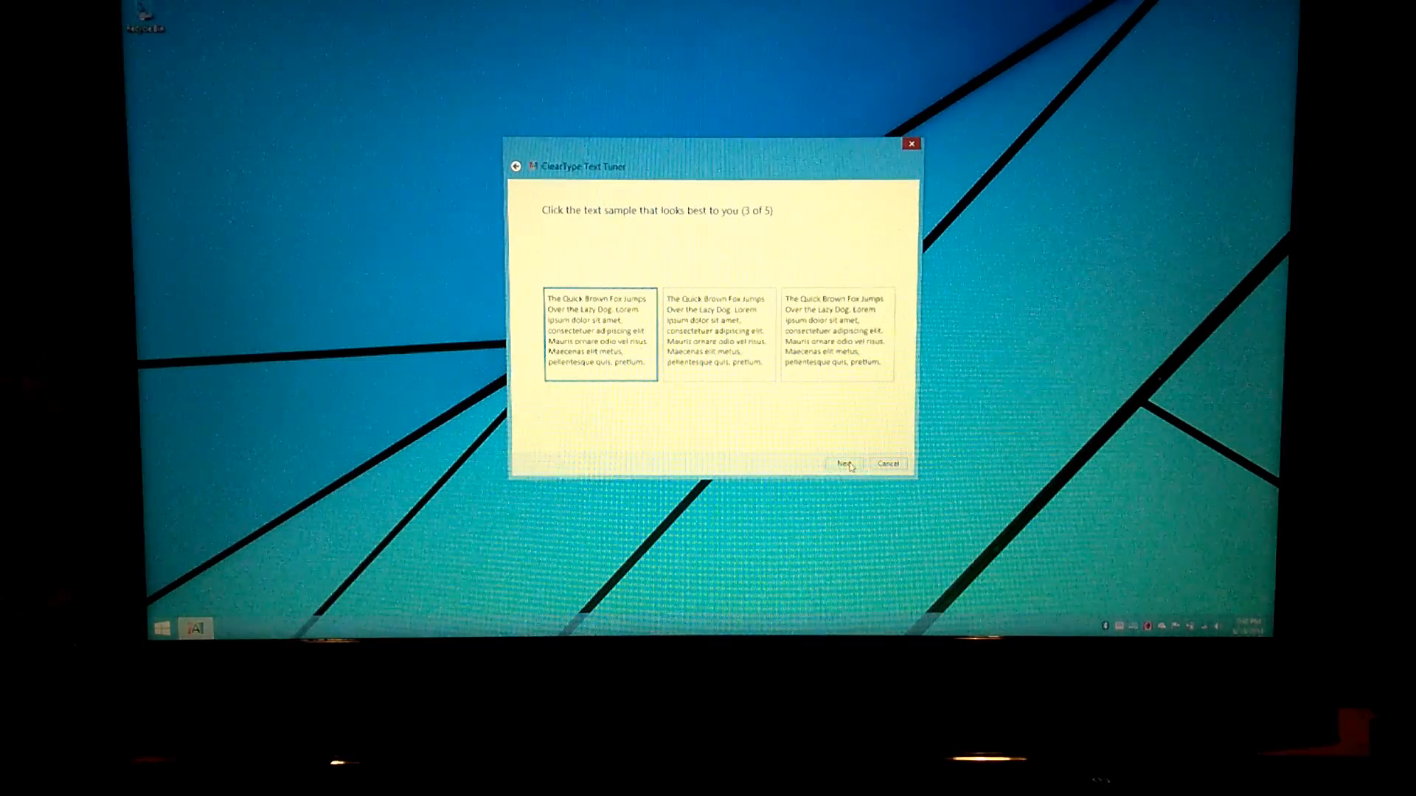
left_click(842, 464)
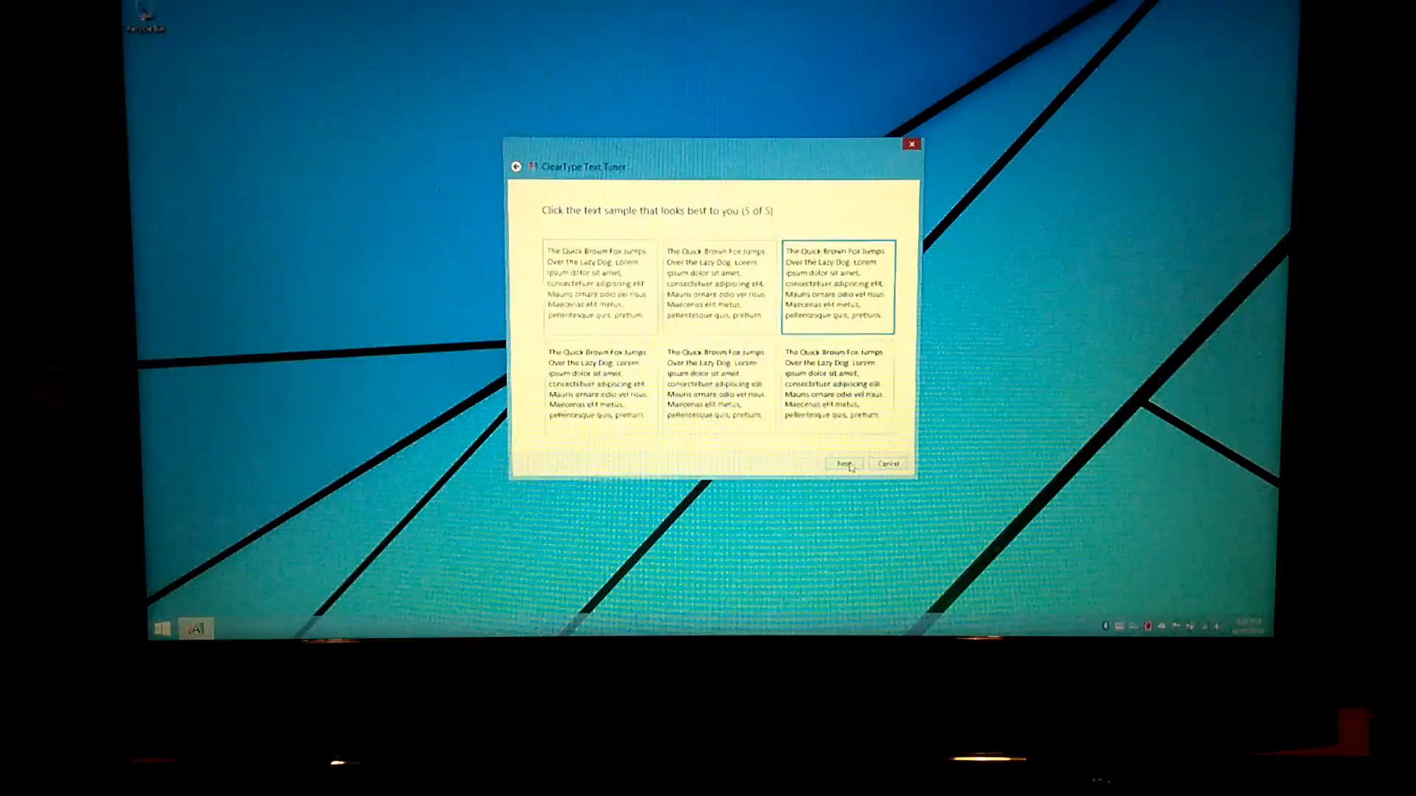
left_click(845, 463)
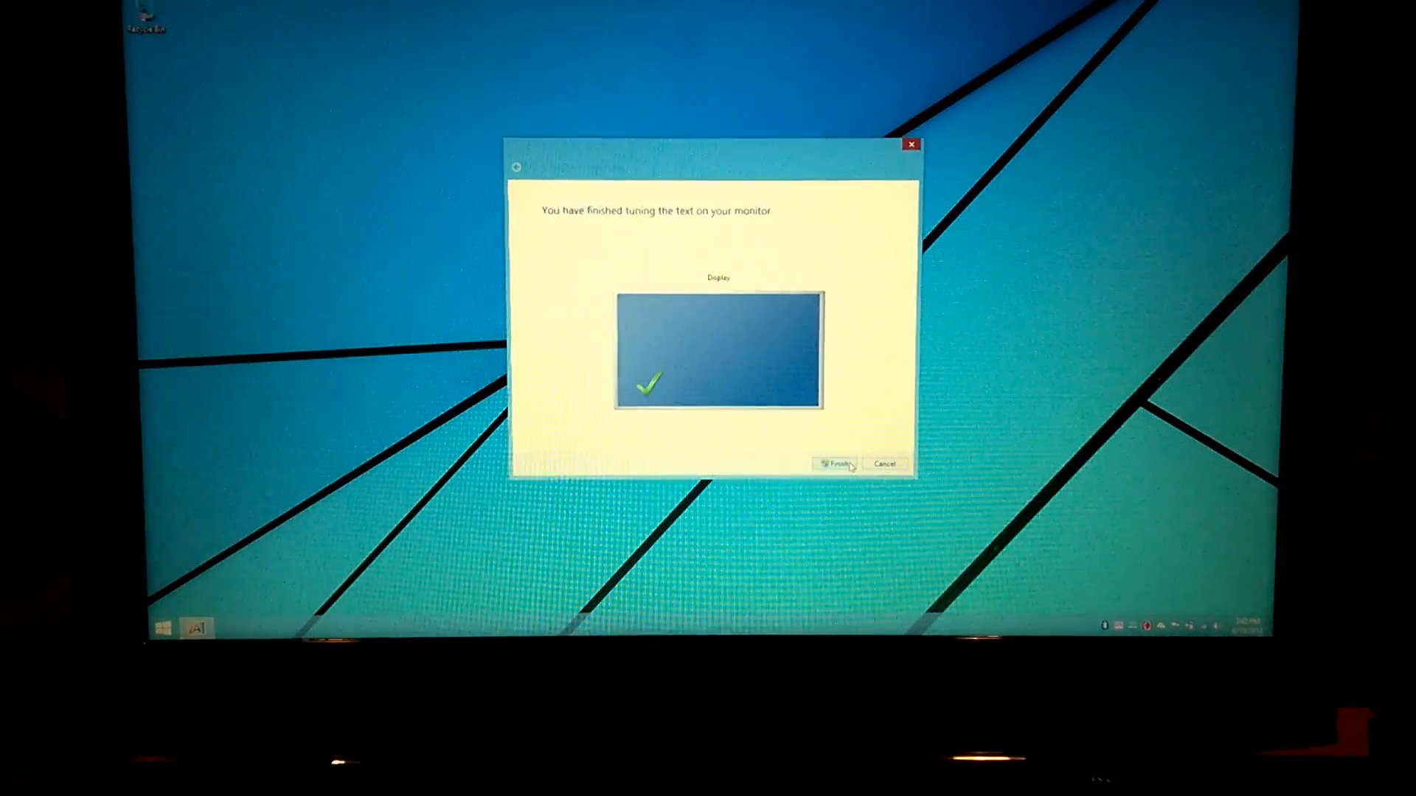
left_click(834, 463)
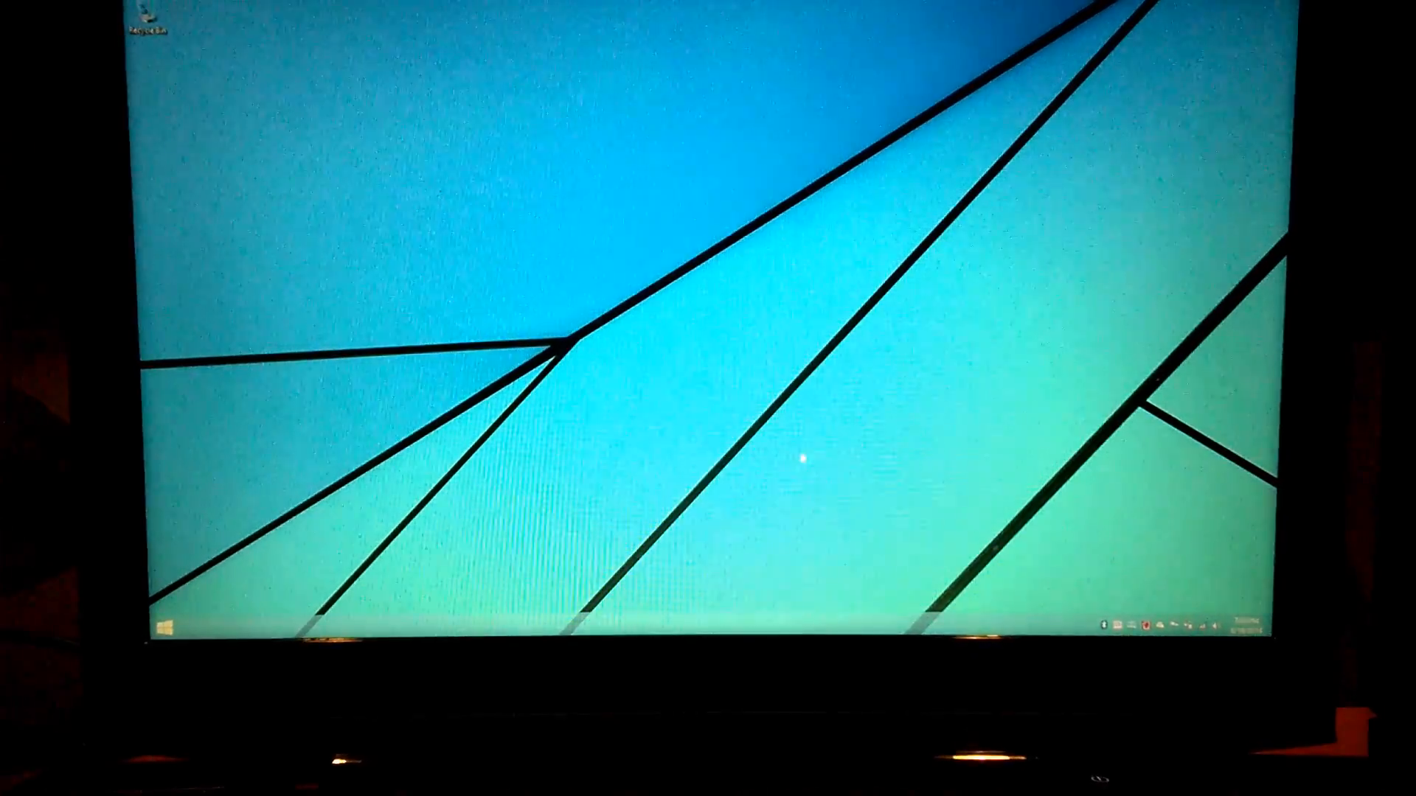